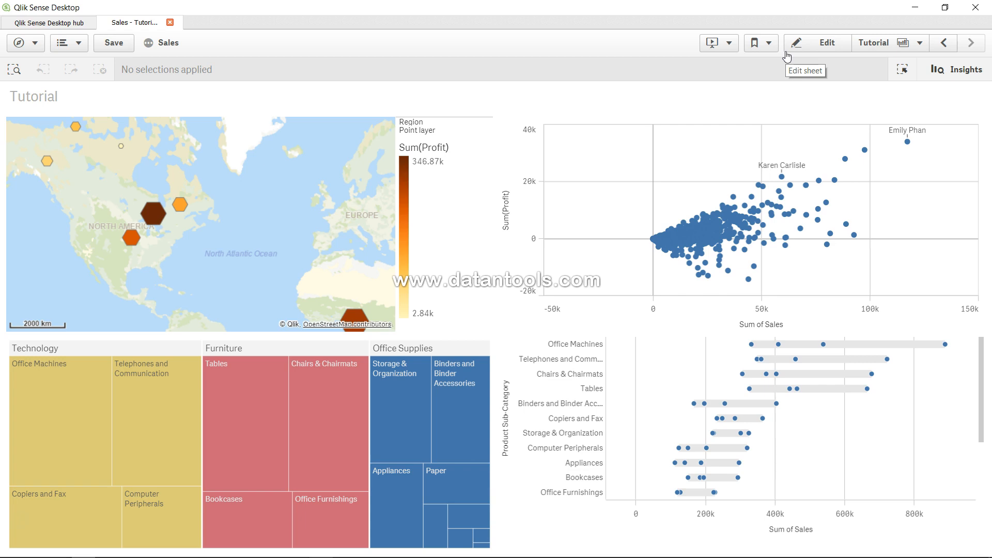
Step: Go to the Data manager from the navigation menu and preview the Orders$ table
click(20, 42)
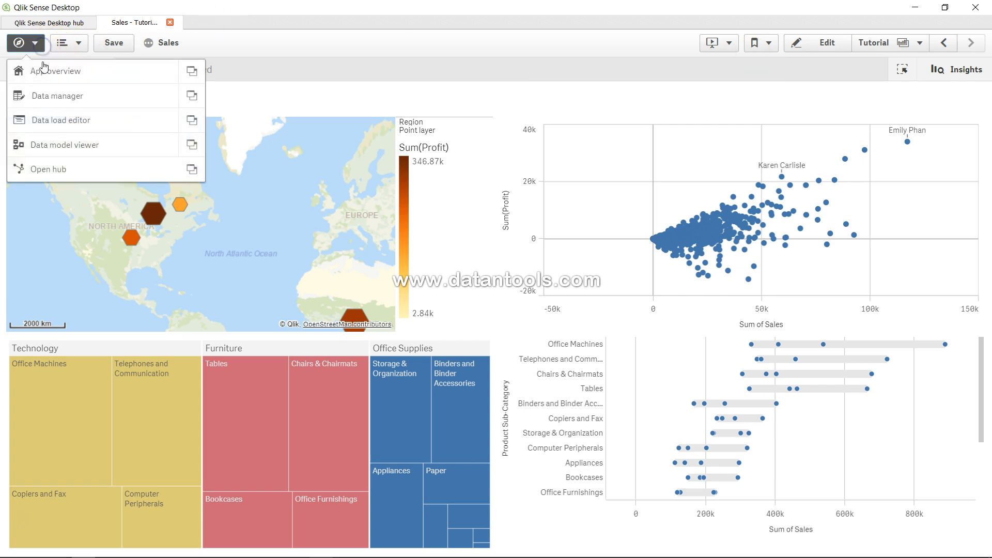
click(57, 96)
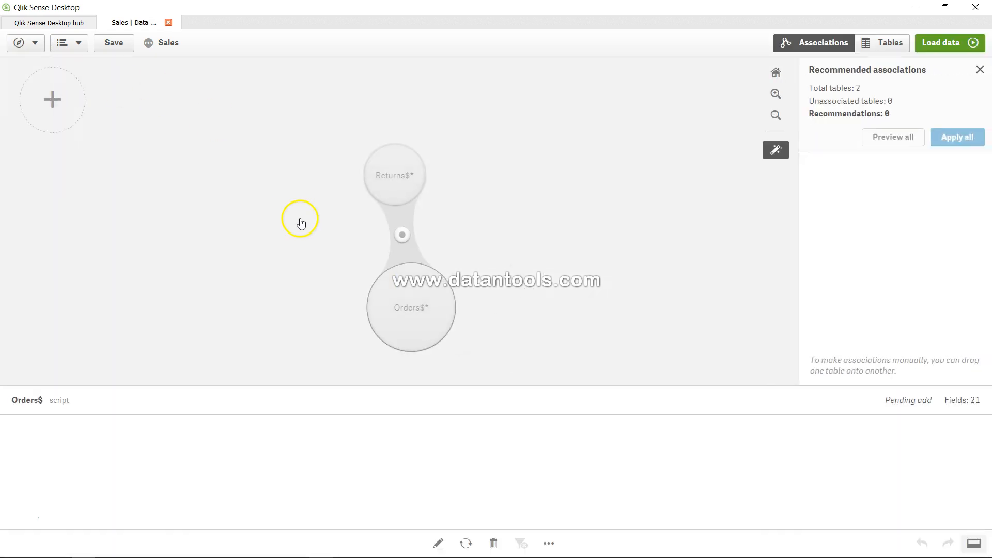
click(409, 307)
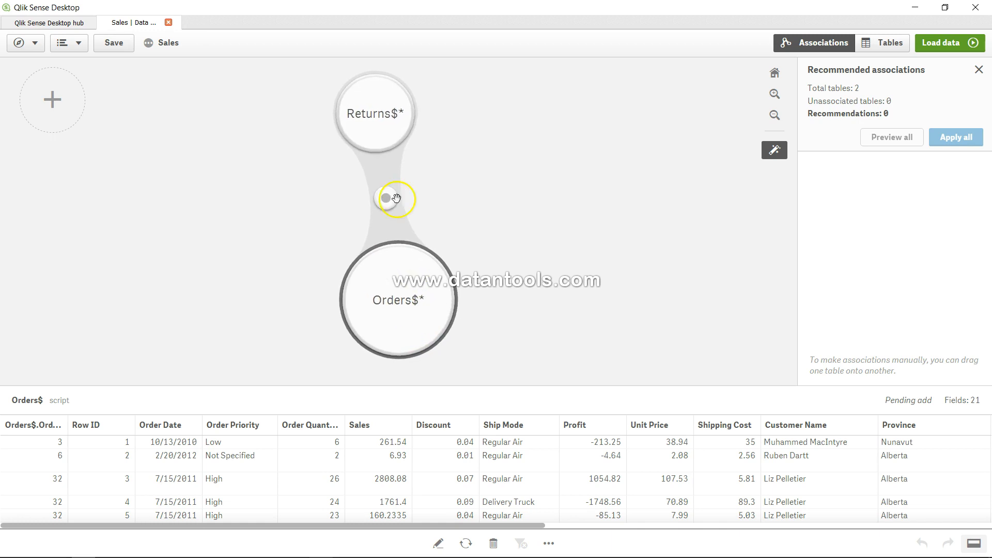
mouse_move(389, 177)
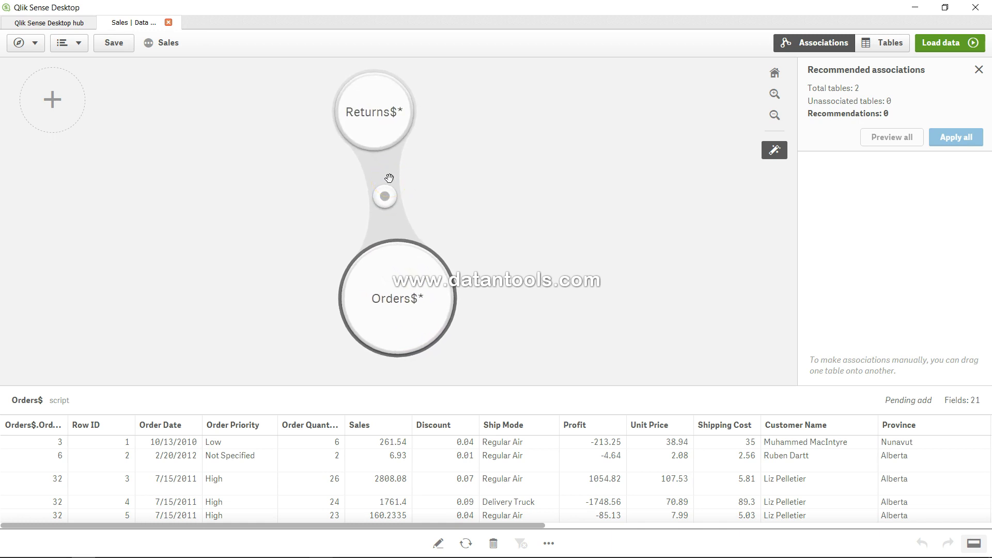
mouse_move(412, 158)
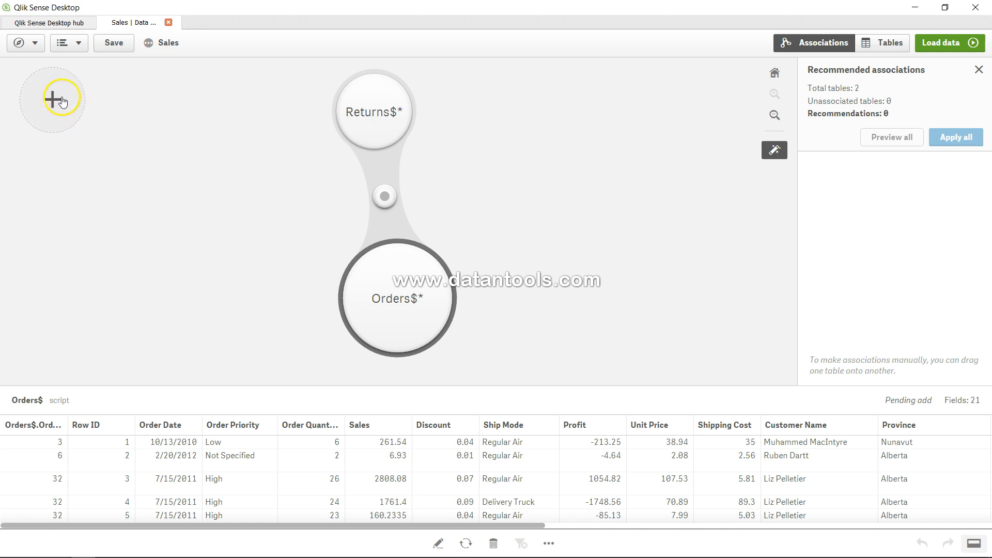
Step: Add data from My computer and scroll the Desktop file list toward sales.xls
click(53, 98)
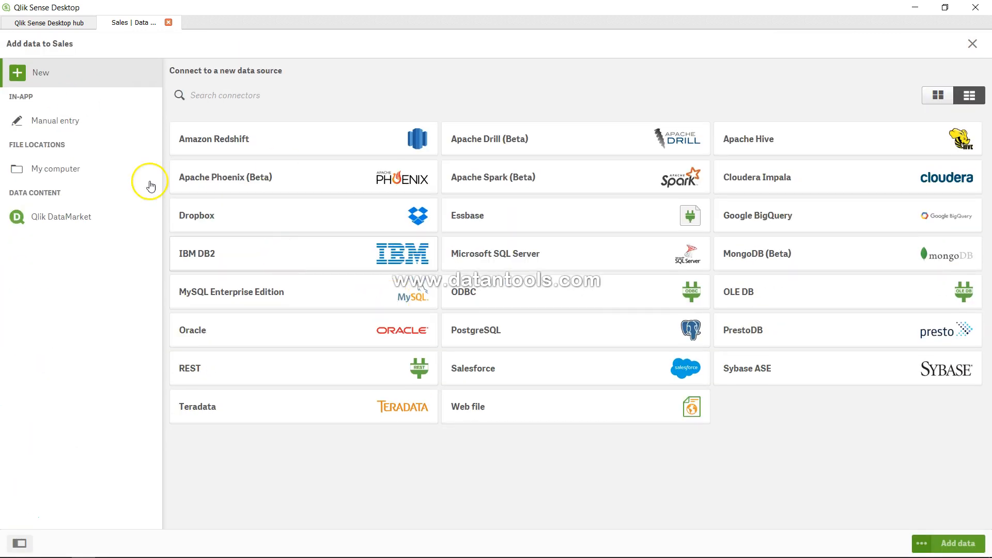
click(55, 169)
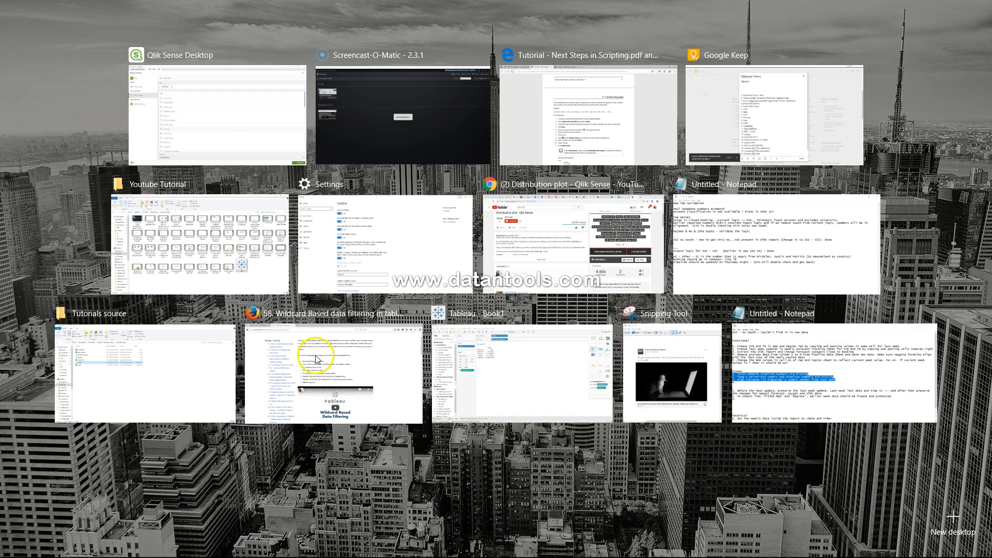
click(218, 114)
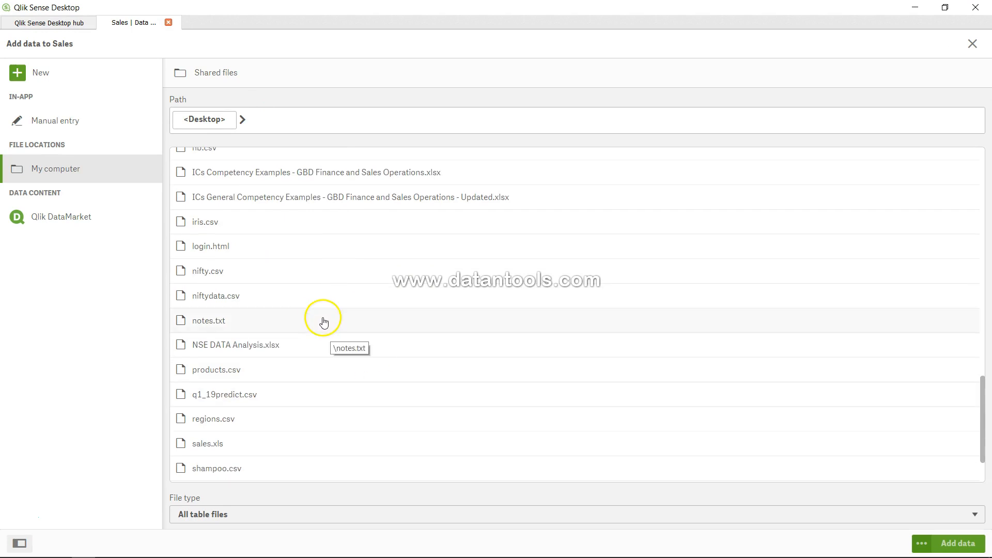
scroll(down, 3)
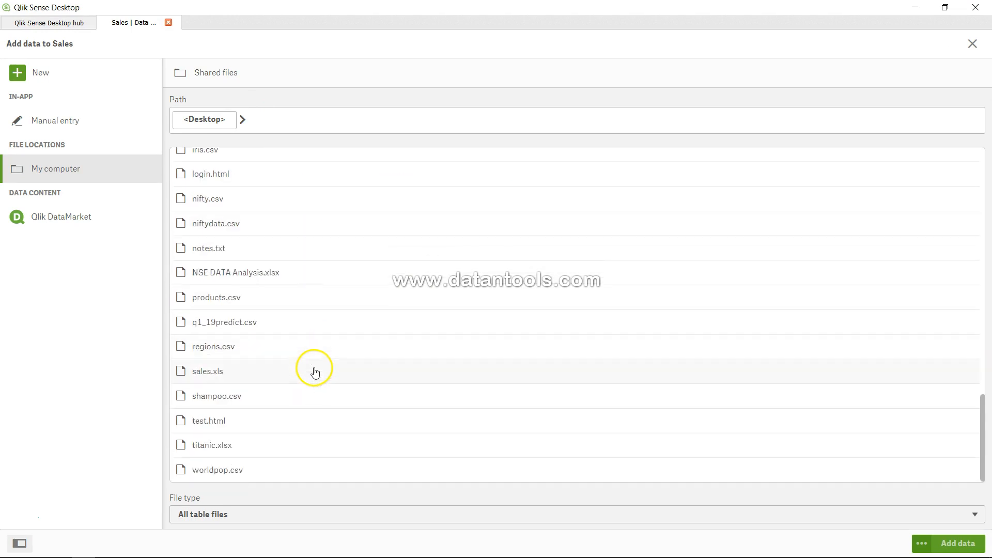
Step: Open sales.xls and scroll across the Sheet1$ preview of regional sales by sub-category
click(207, 371)
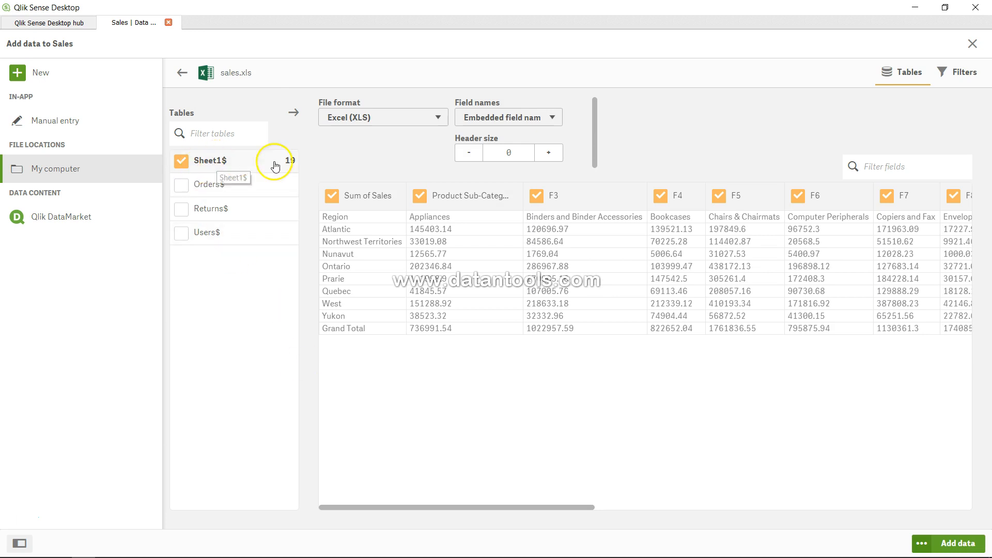
mouse_move(380, 222)
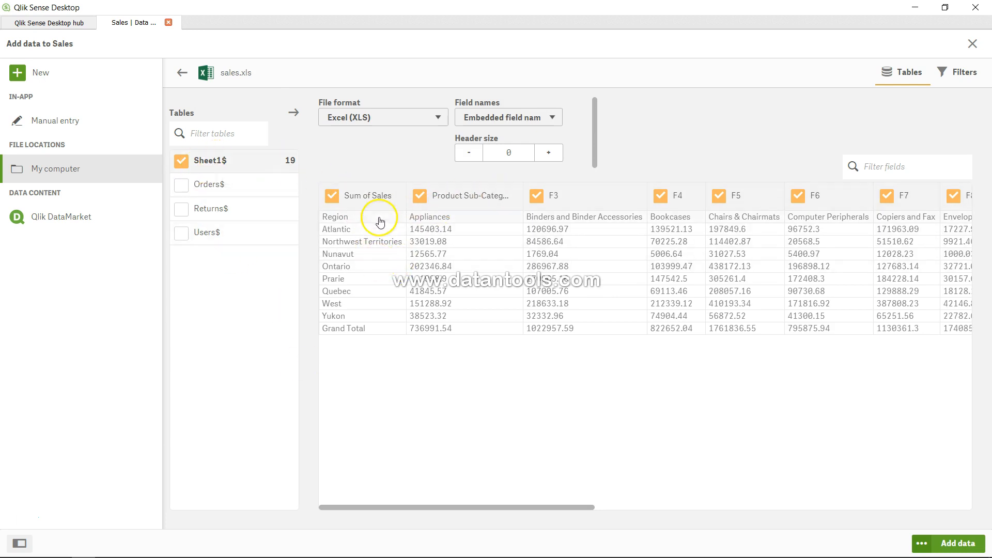
mouse_move(398, 255)
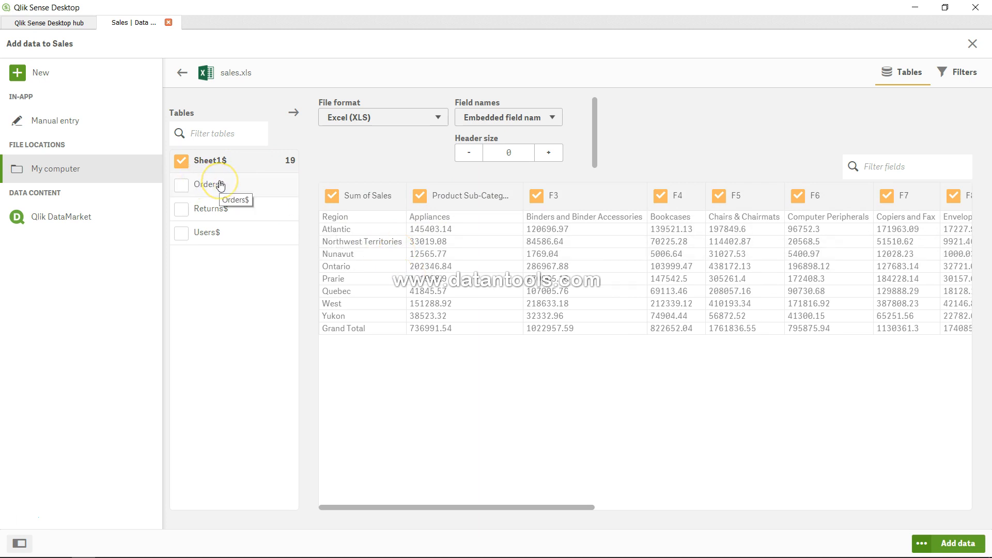
mouse_move(336, 245)
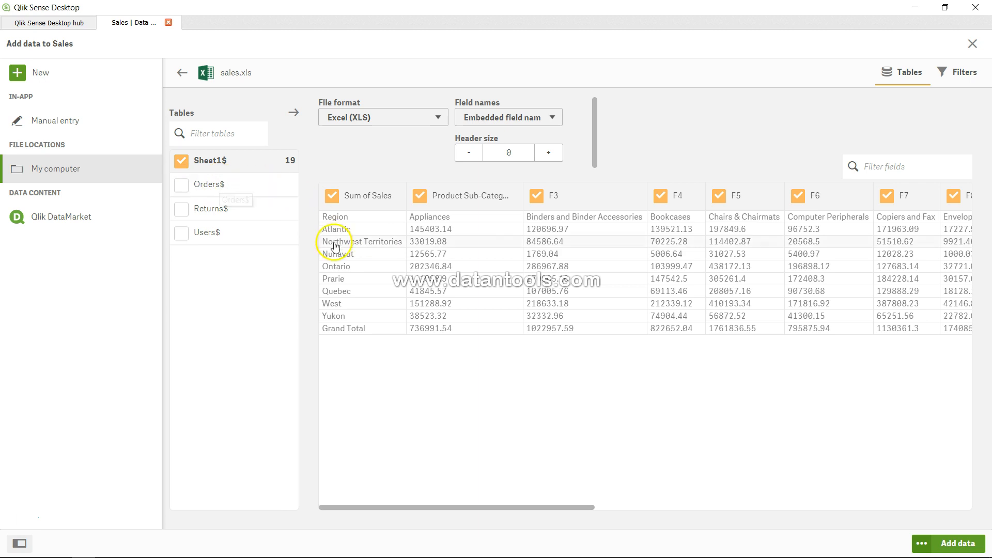
mouse_move(358, 315)
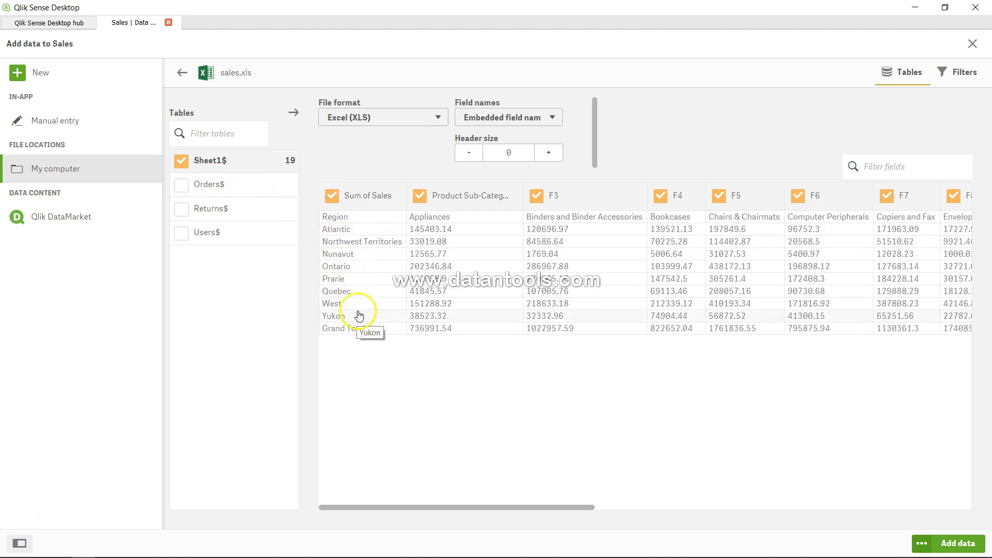
mouse_move(355, 231)
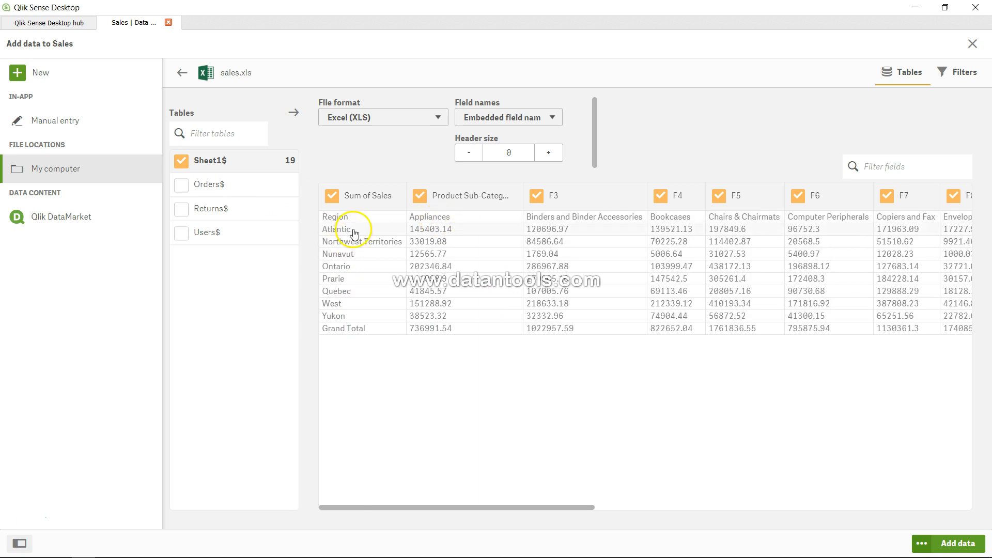
mouse_move(465, 217)
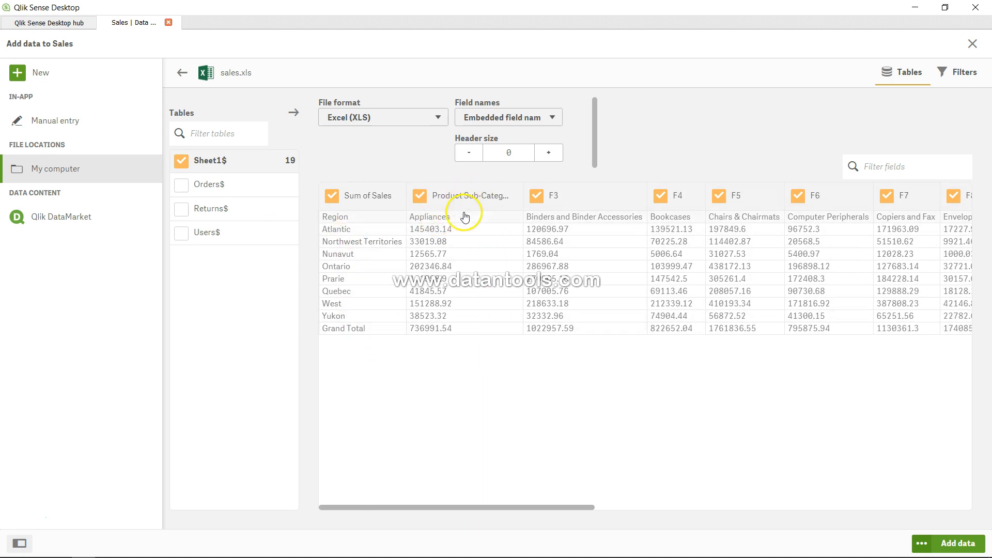
mouse_move(641, 247)
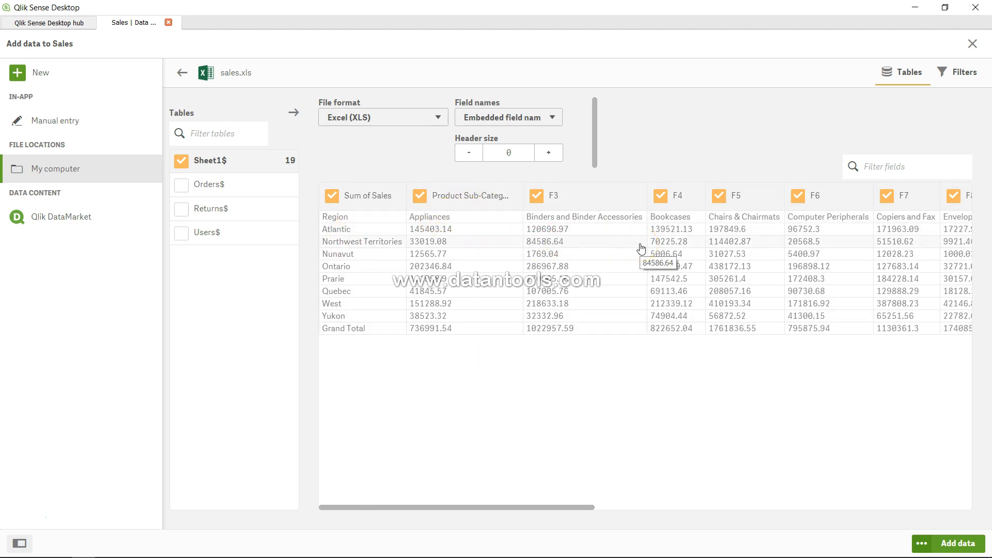
mouse_move(498, 288)
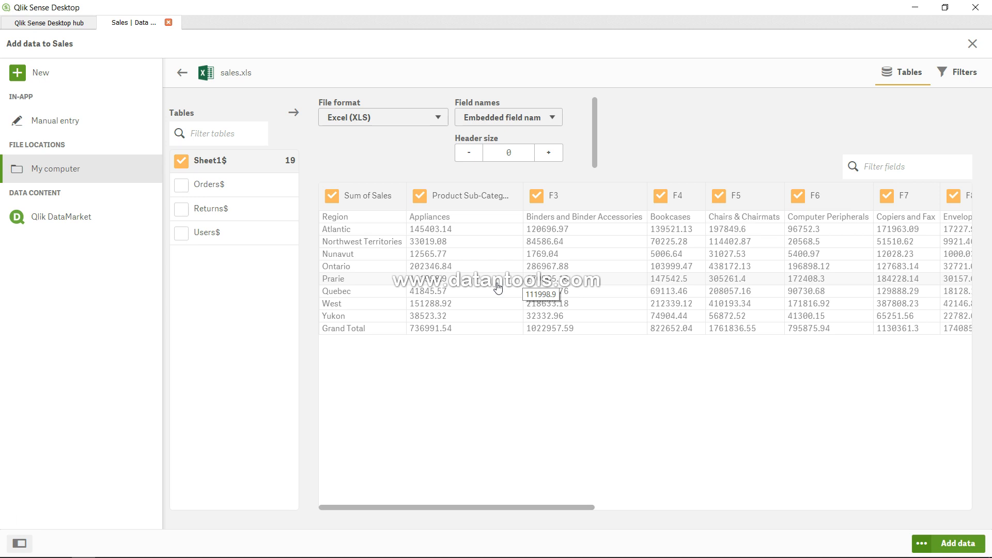
scroll(right, 3)
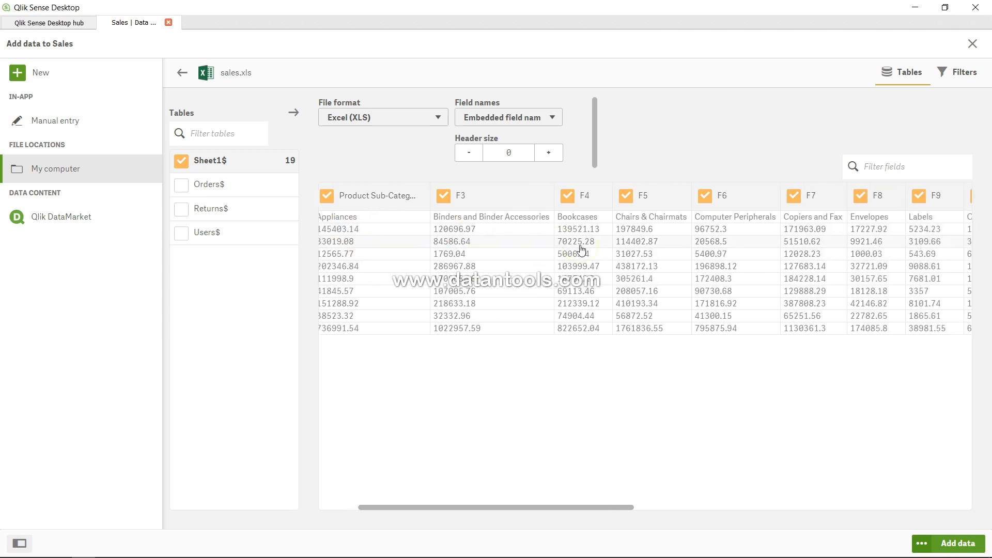
scroll(right, 3)
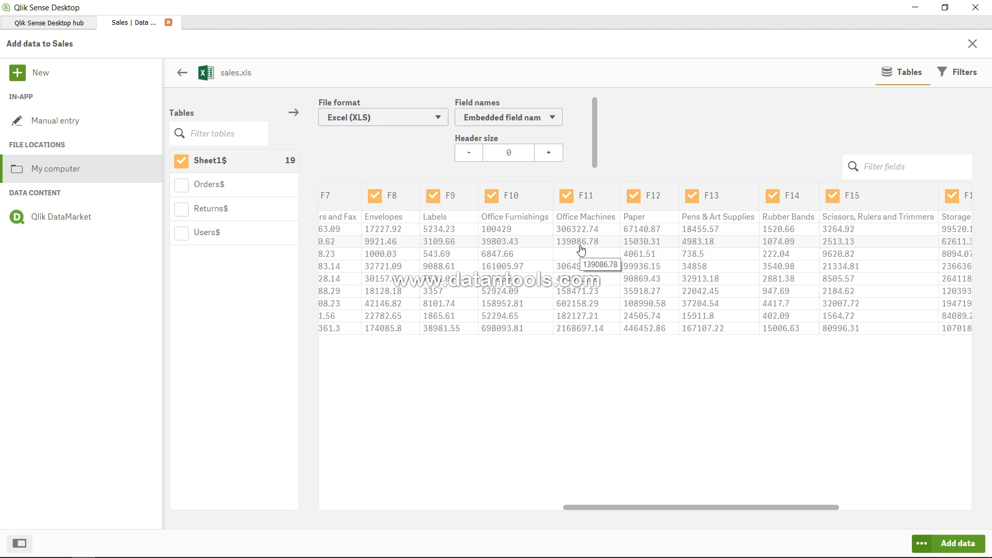
scroll(left, 3)
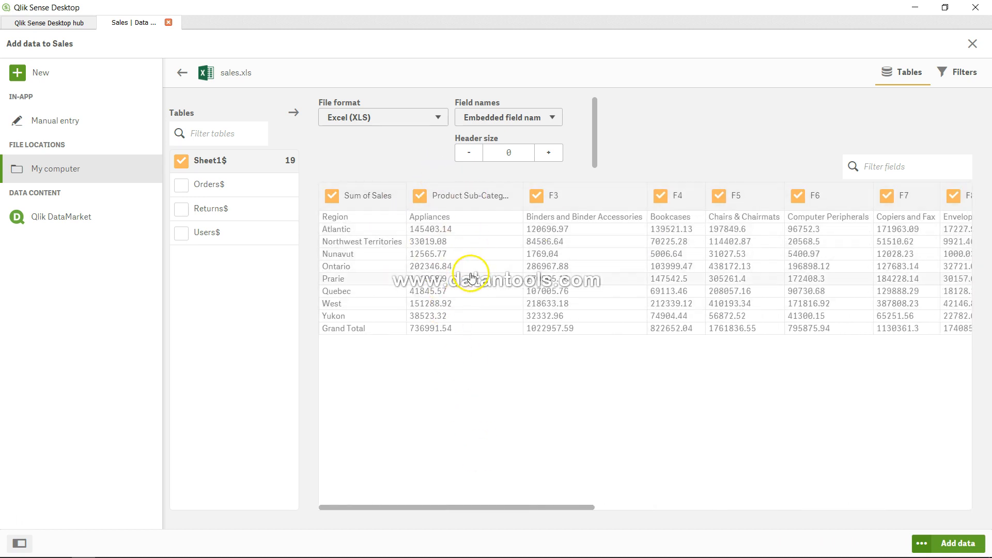
mouse_move(452, 195)
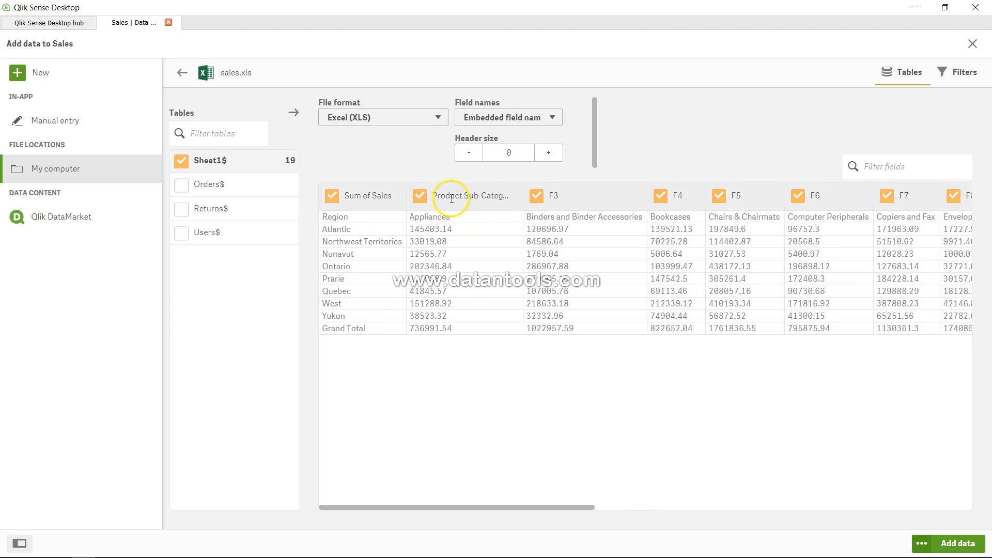
mouse_move(435, 425)
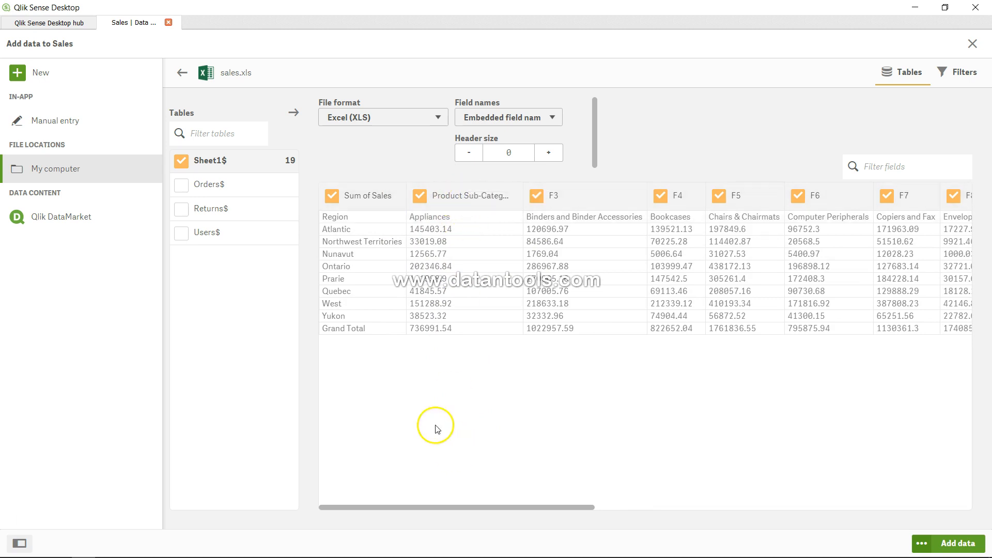
mouse_move(625, 229)
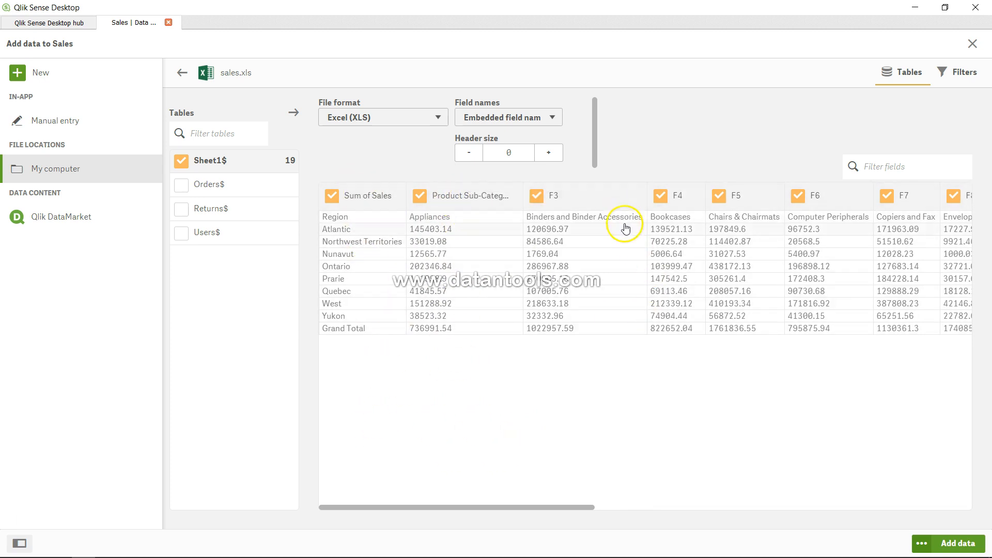
mouse_move(712, 417)
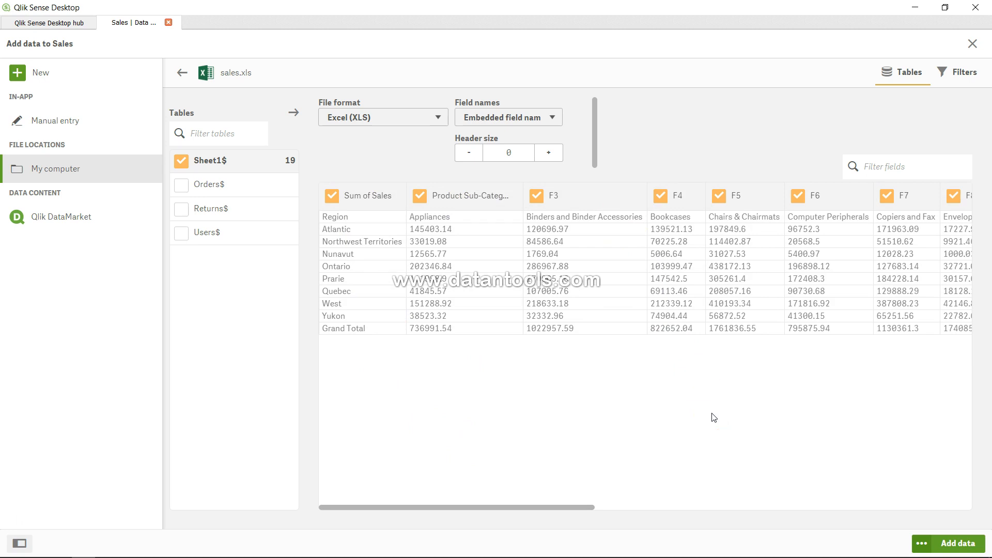
mouse_move(516, 118)
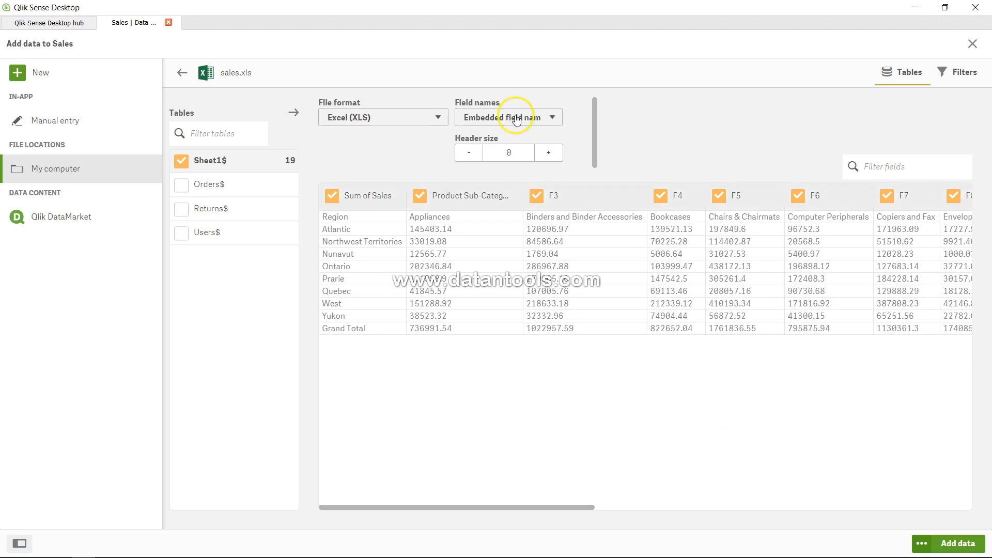
mouse_move(771, 157)
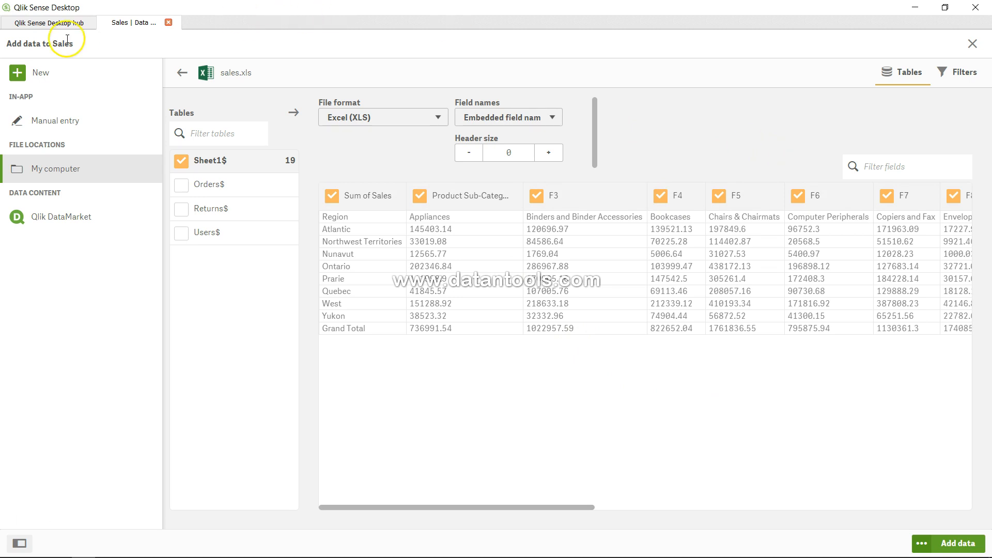
mouse_move(74, 54)
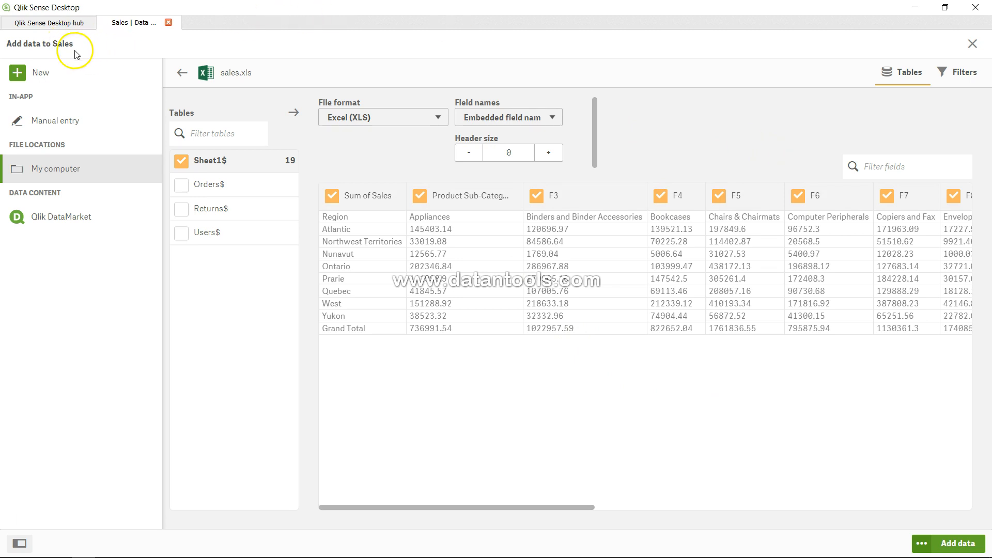
mouse_move(335, 223)
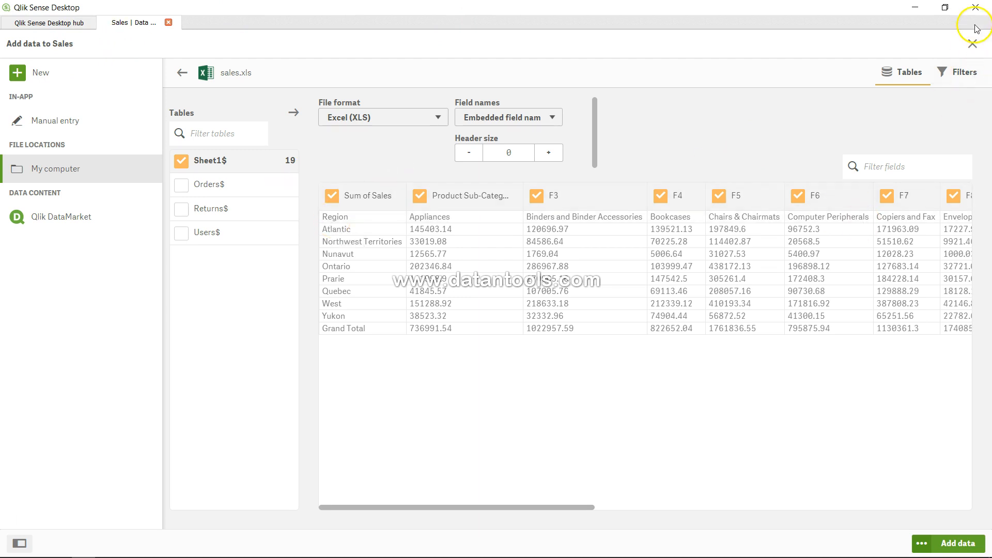
Step: Close Add data and switch to the Data load editor, discarding unsaved changes
click(958, 544)
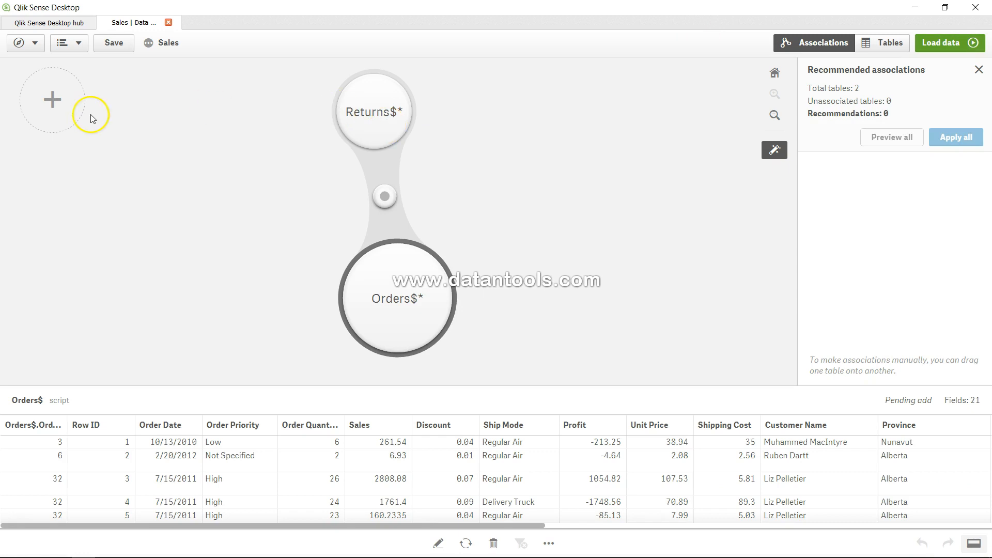
click(25, 42)
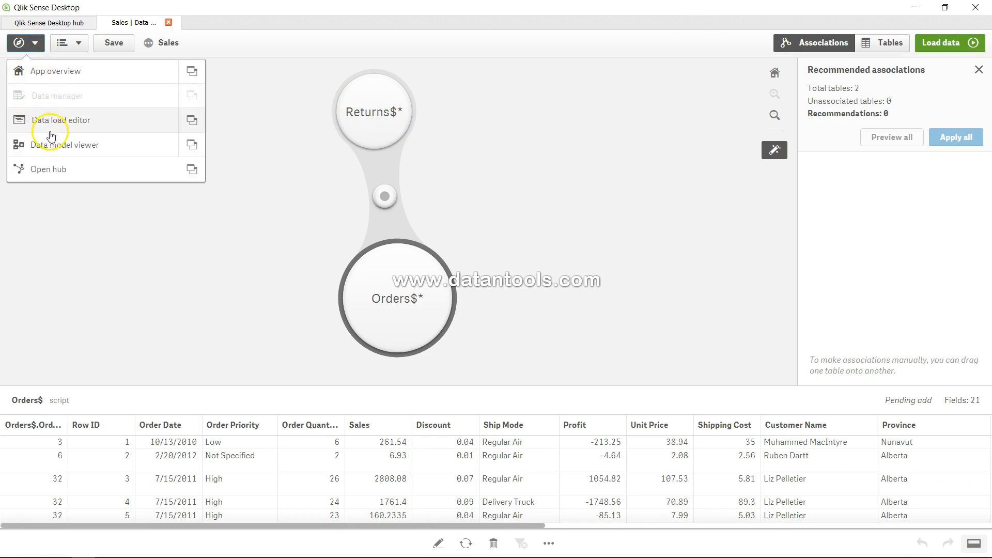
click(61, 121)
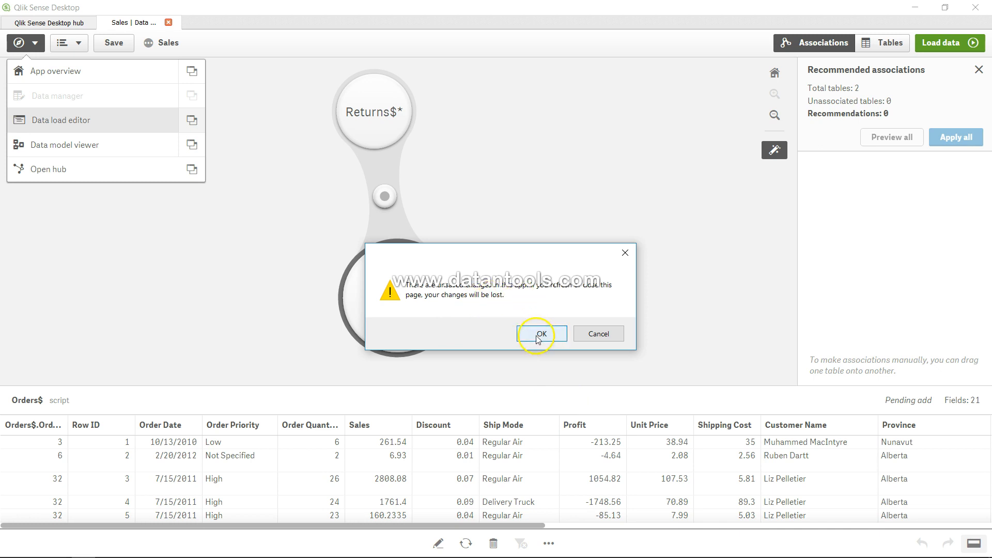
click(538, 333)
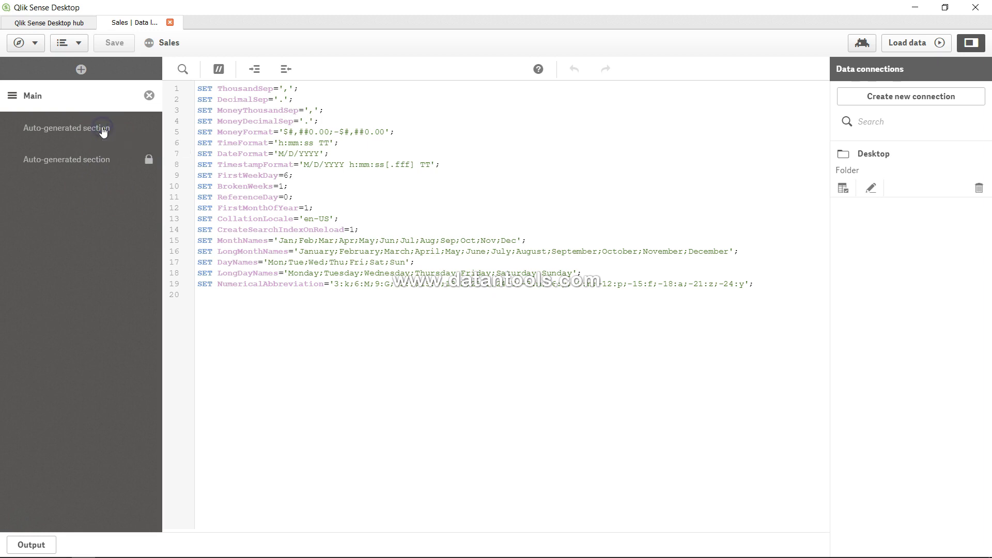
Step: Review the auto-generated Returns$/Orders$ and calendar script sections, scrolling through the Orders$ load
click(66, 128)
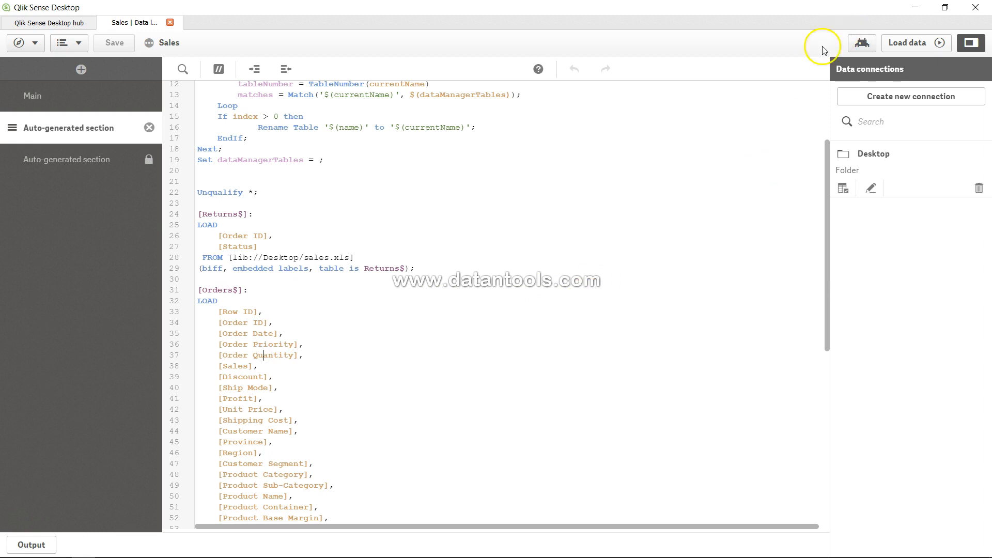
mouse_move(637, 65)
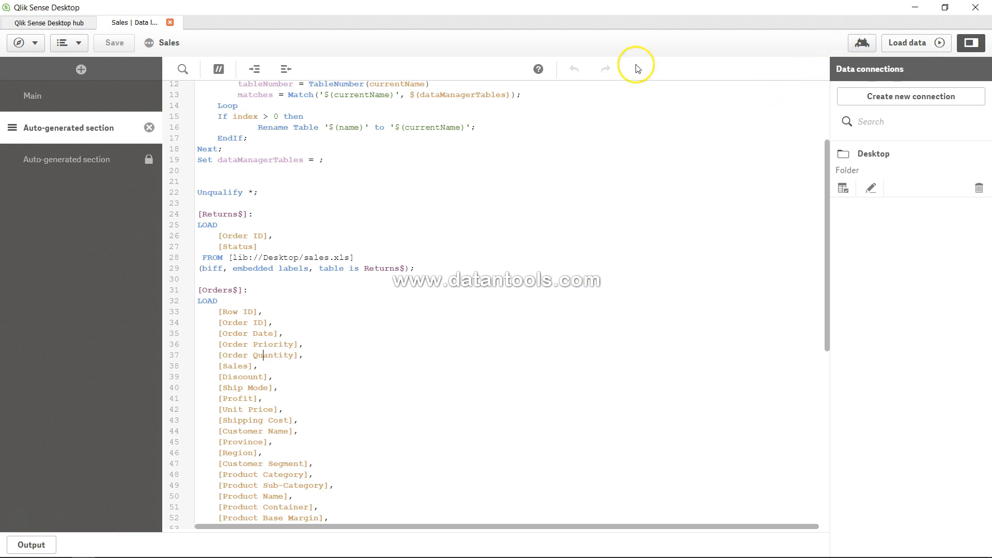
click(67, 159)
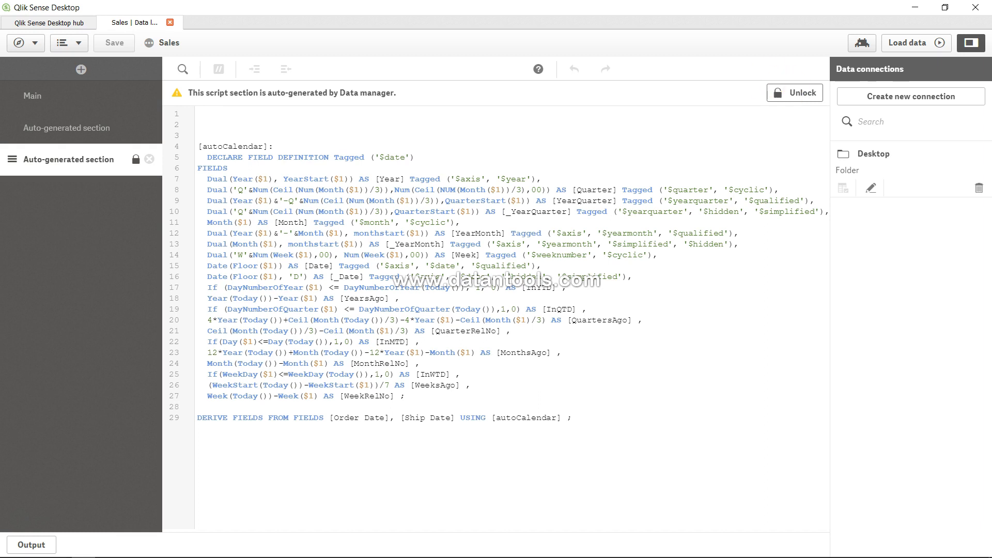
click(19, 43)
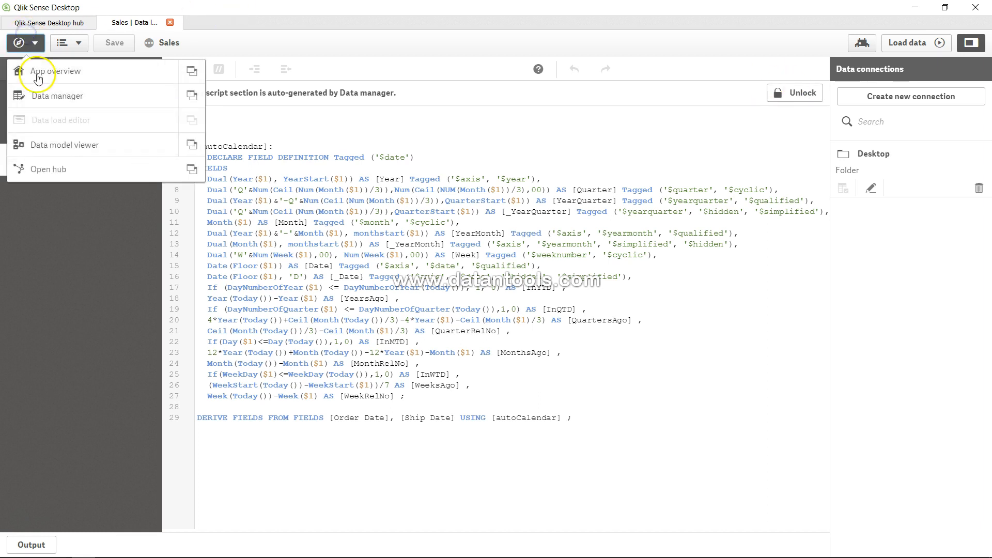
mouse_move(55, 95)
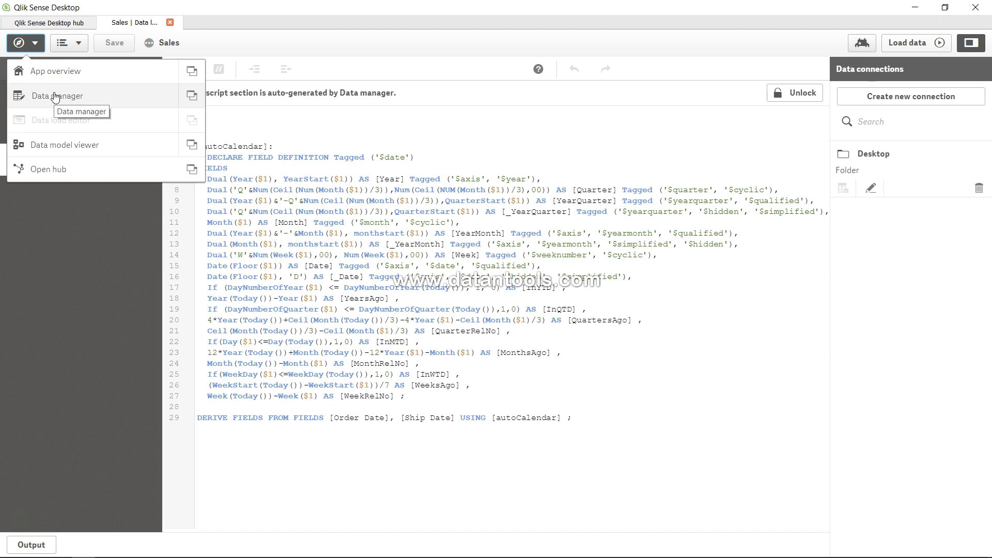
mouse_move(93, 117)
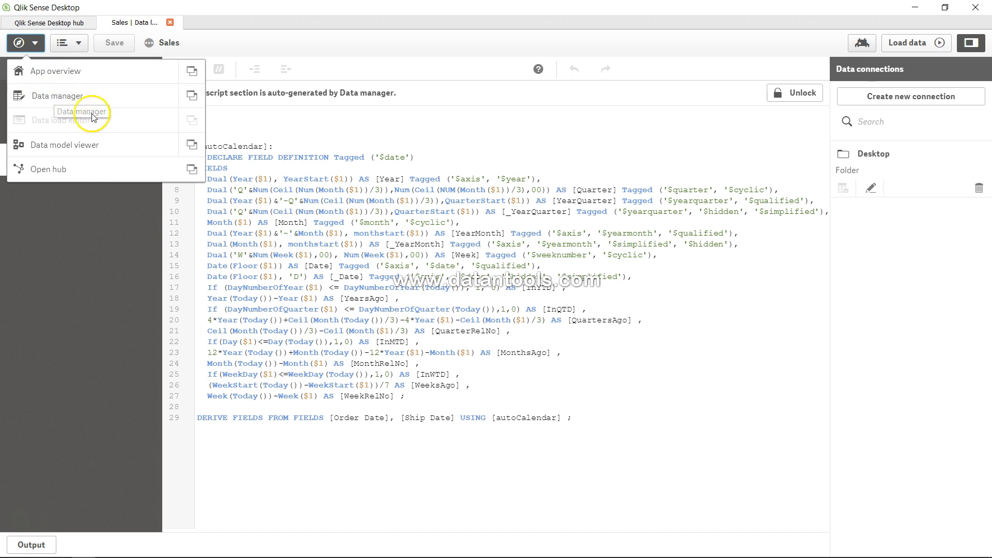
mouse_move(79, 124)
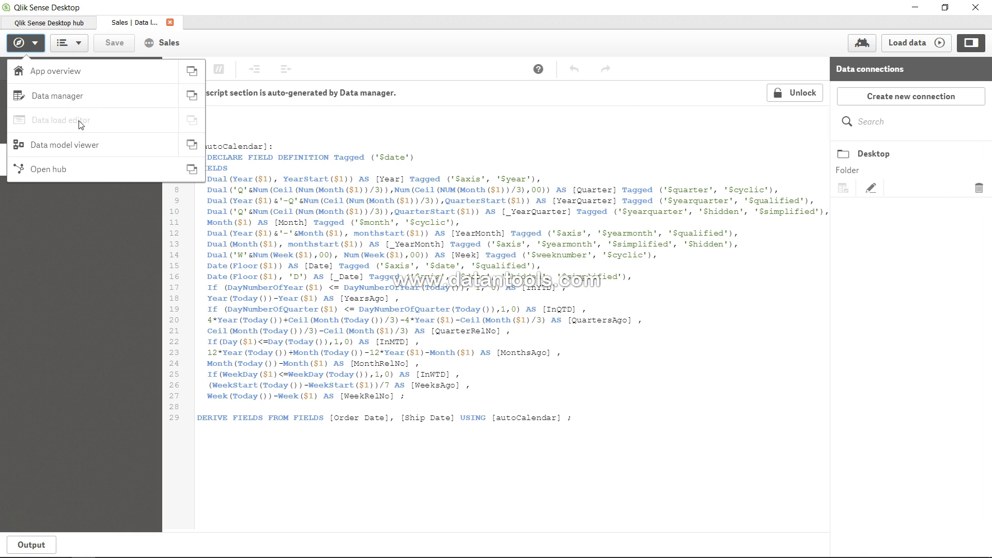
mouse_move(258, 104)
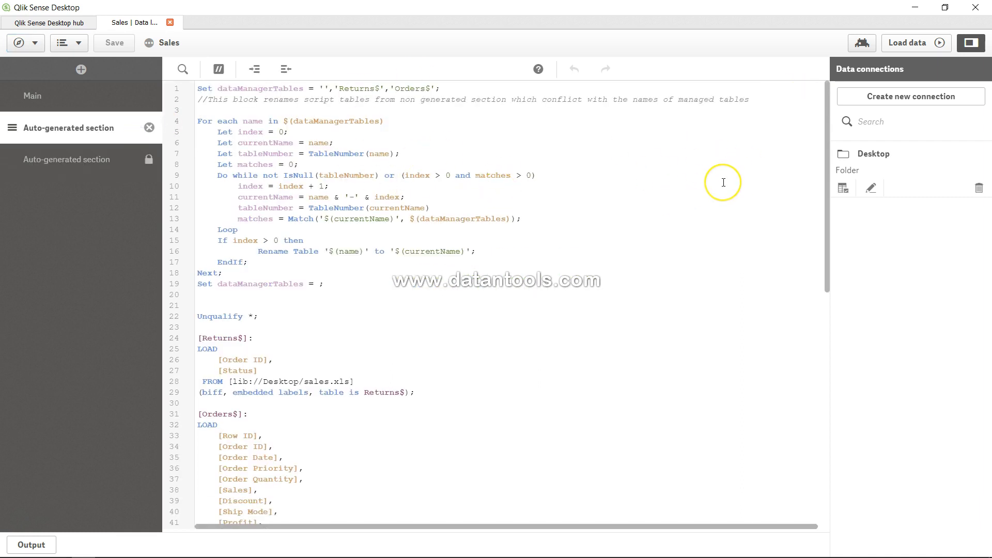
mouse_move(811, 70)
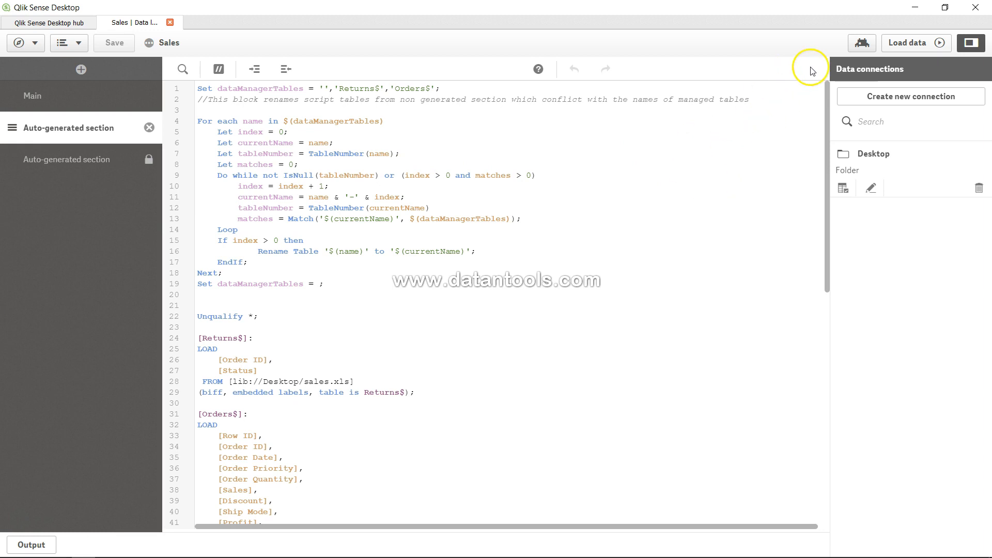
click(67, 159)
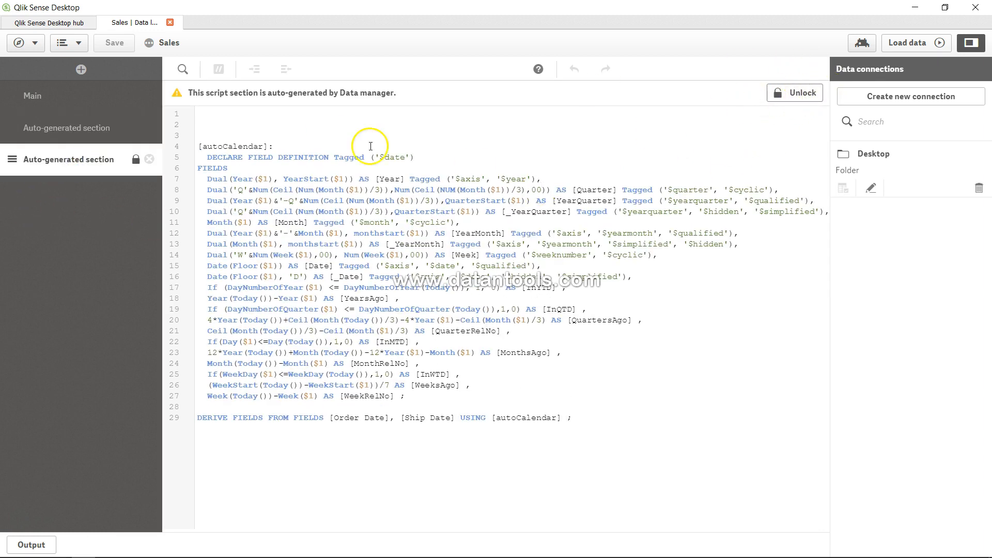
click(67, 127)
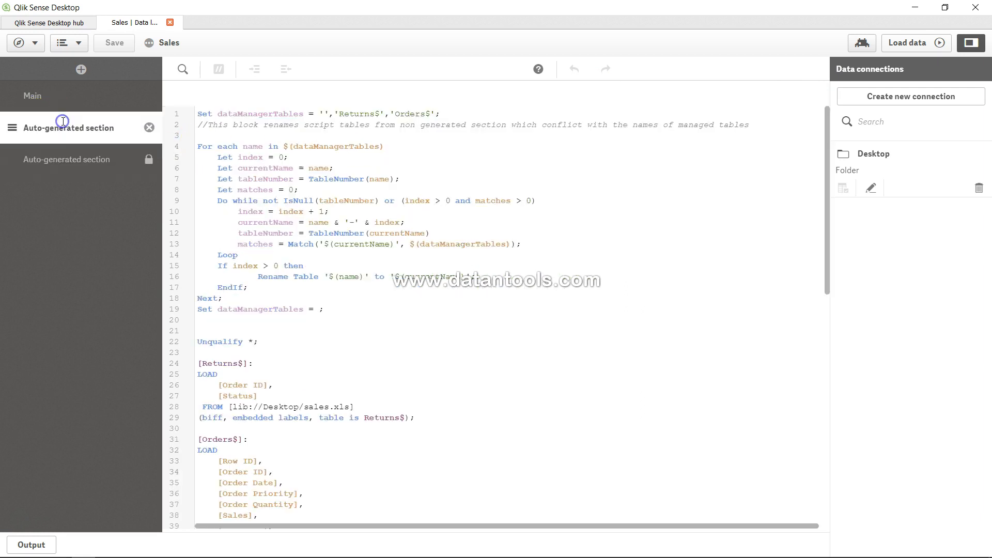
scroll(down, 3)
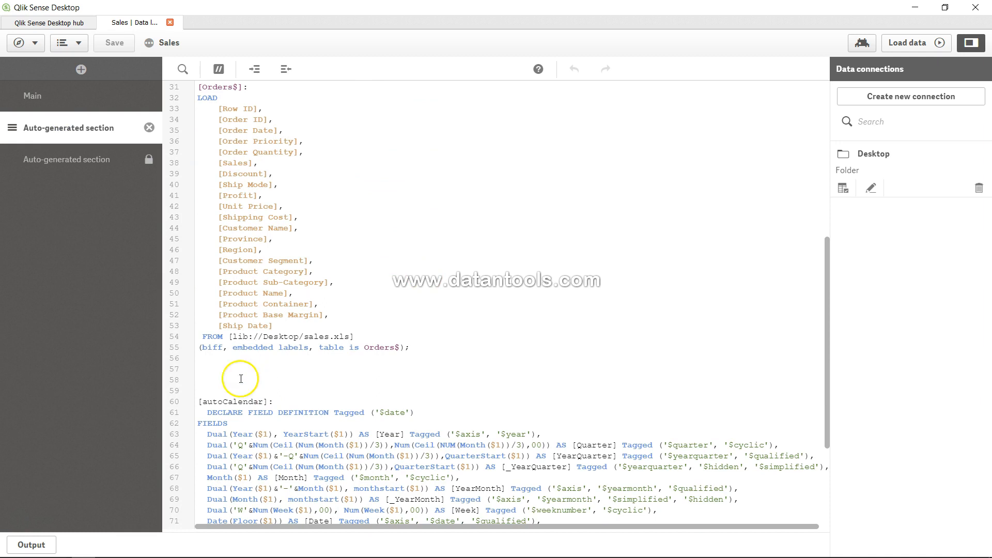
mouse_move(765, 243)
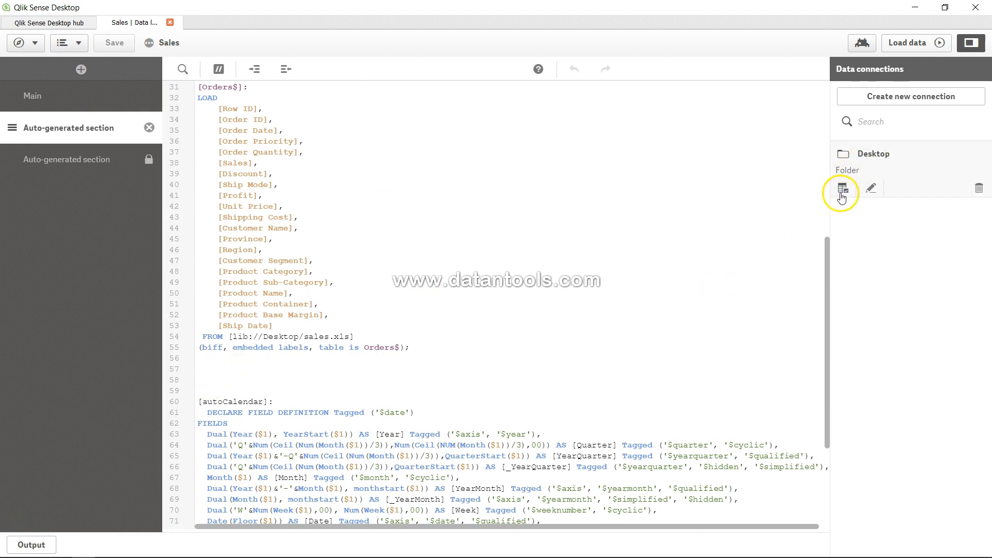
Step: Select sales.xls from the Desktop folder connection to preview its Sheet1$ data
click(842, 188)
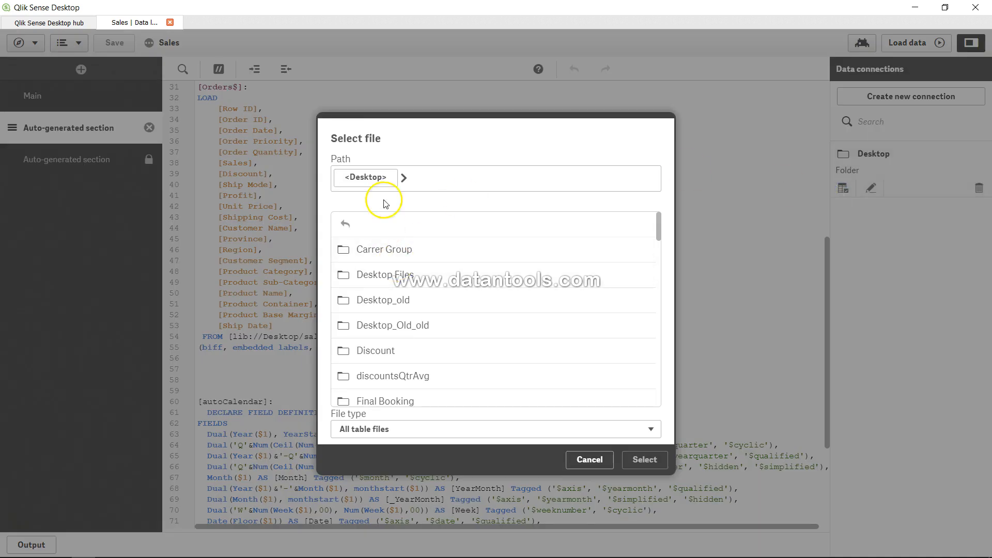
scroll(down, 3)
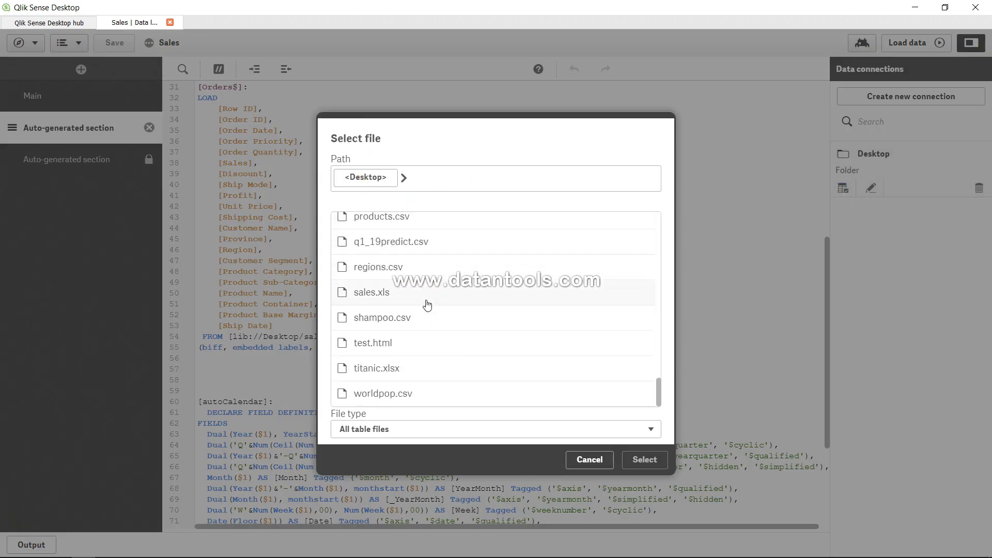
click(372, 293)
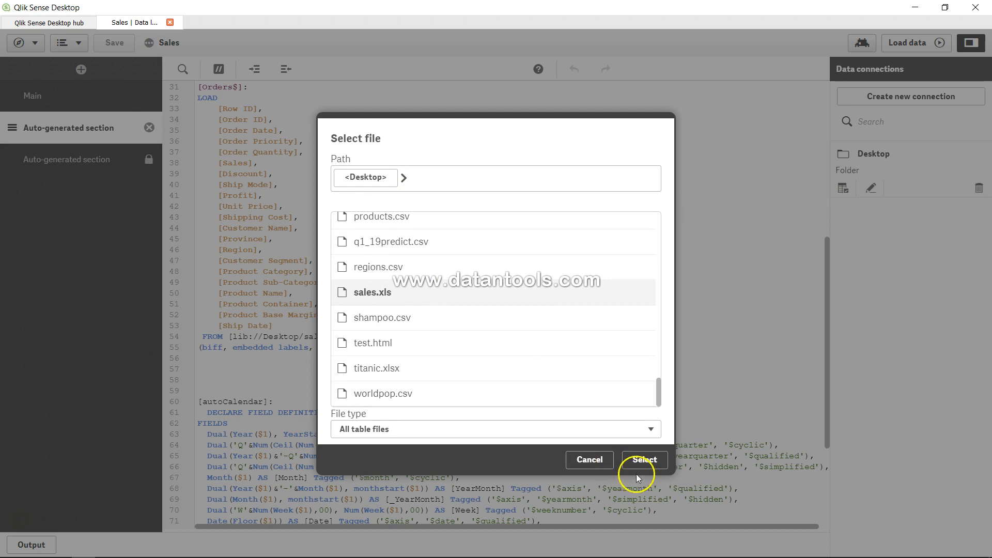
click(644, 460)
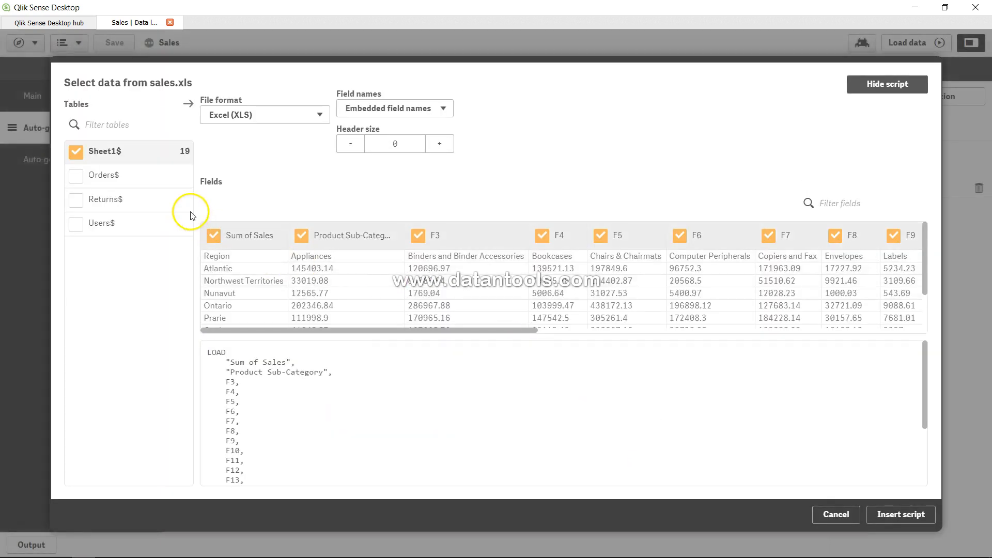
mouse_move(115, 152)
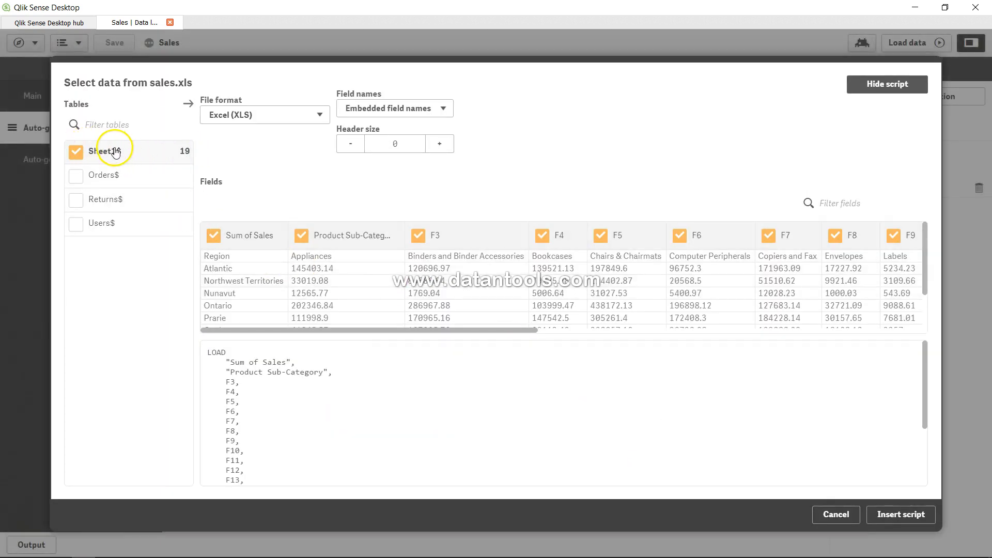
mouse_move(247, 270)
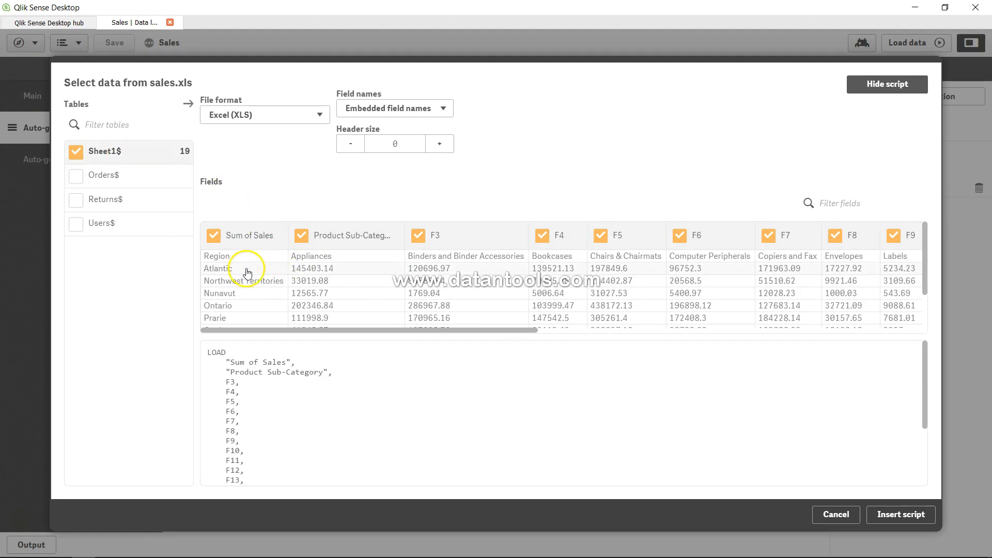
mouse_move(249, 236)
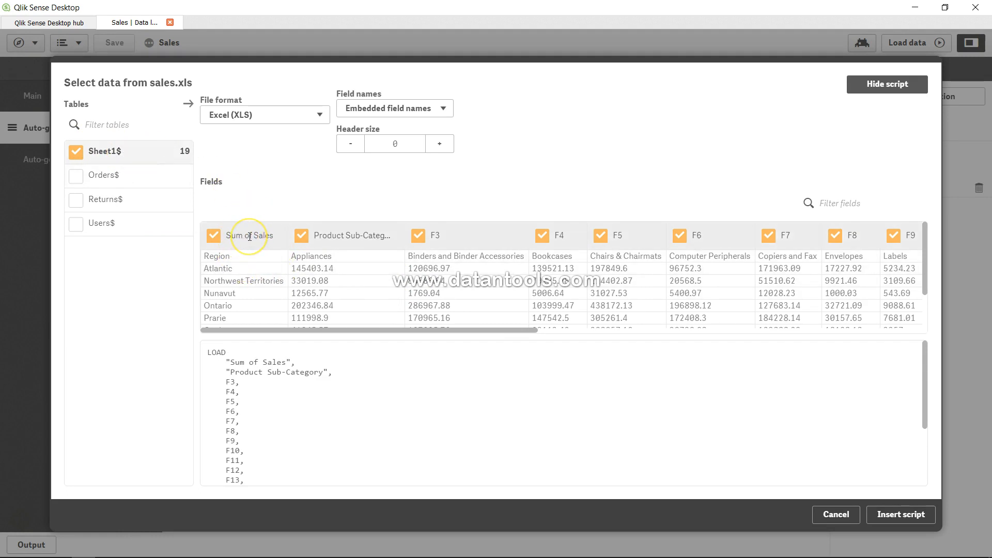
mouse_move(248, 236)
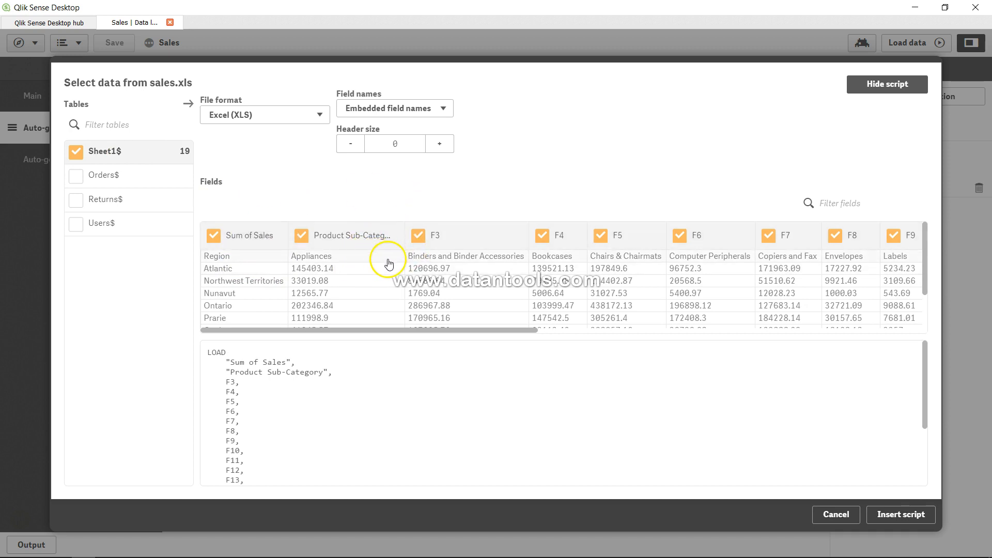
Step: Set the Sheet1$ header size to 1 and insert its LOAD script
click(439, 143)
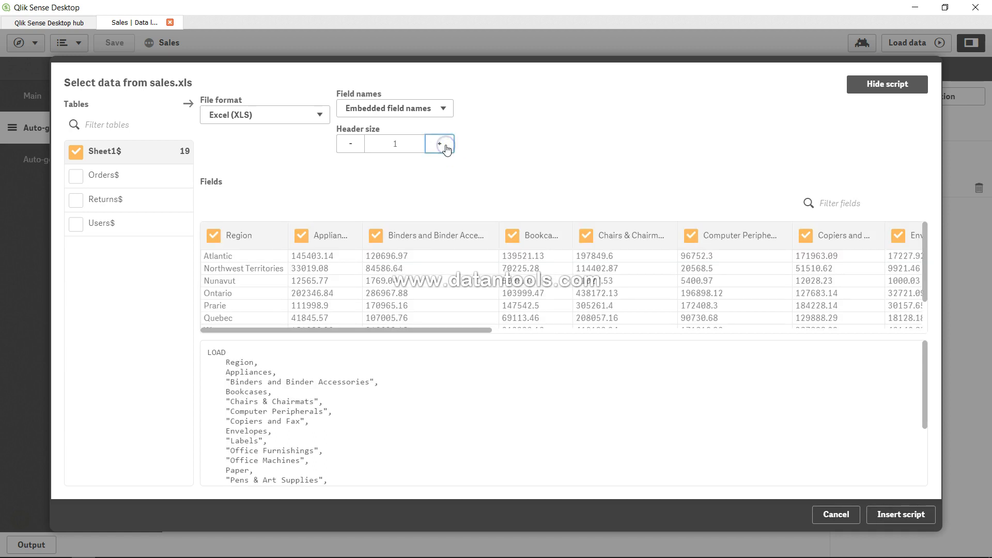
mouse_move(252, 239)
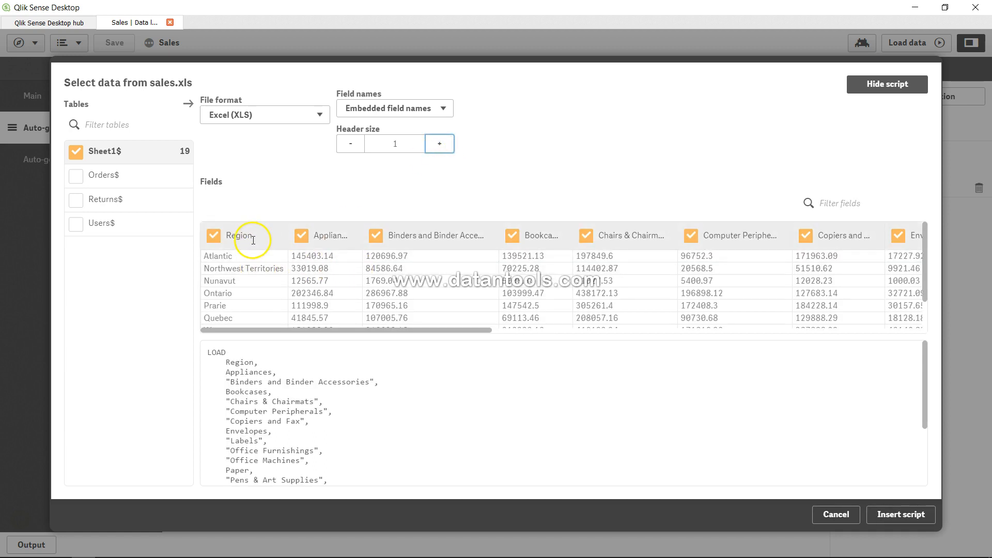
mouse_move(474, 229)
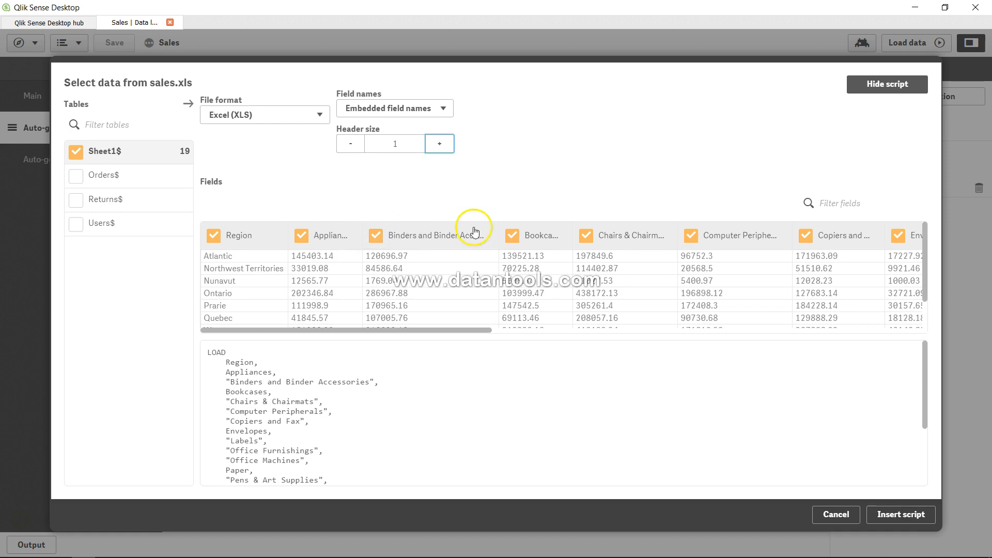
mouse_move(575, 296)
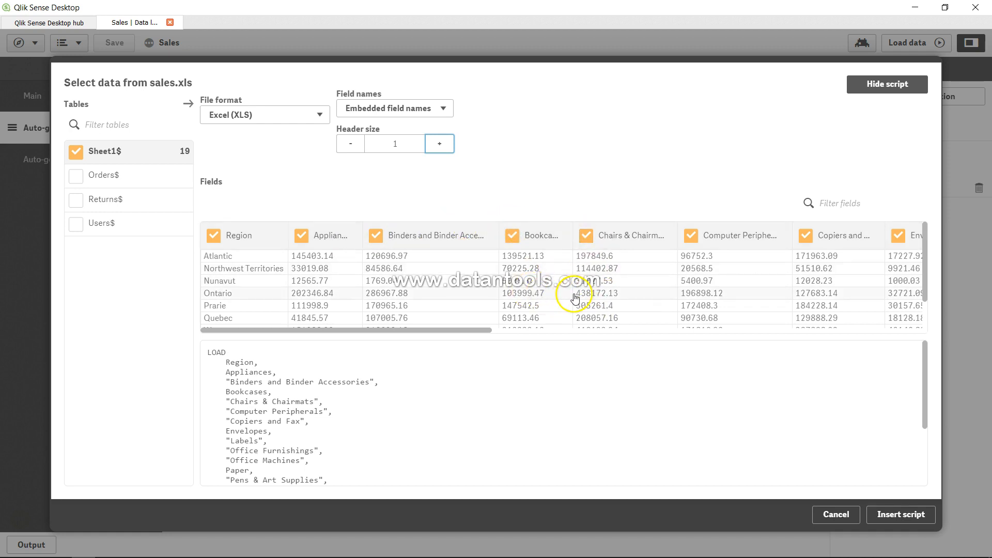
mouse_move(387, 421)
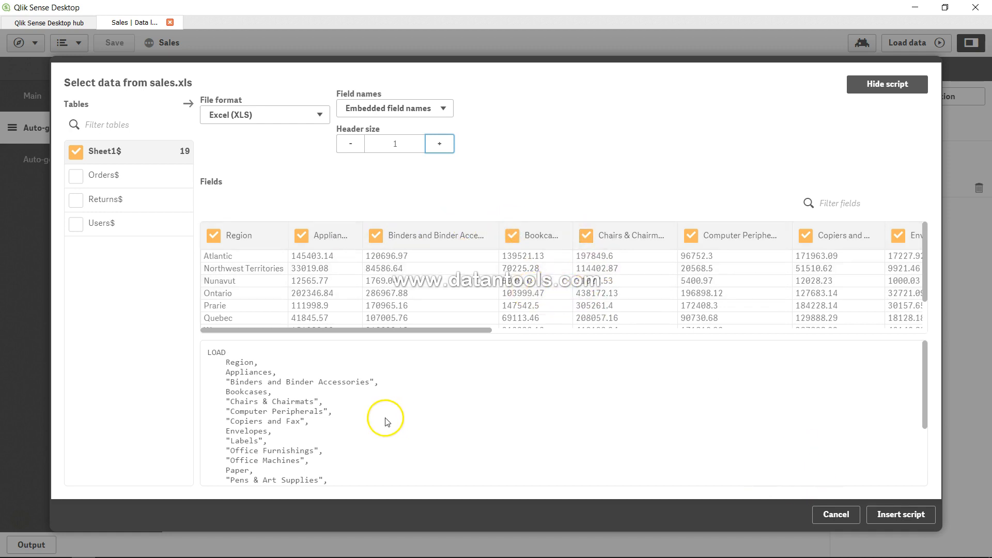
mouse_move(700, 460)
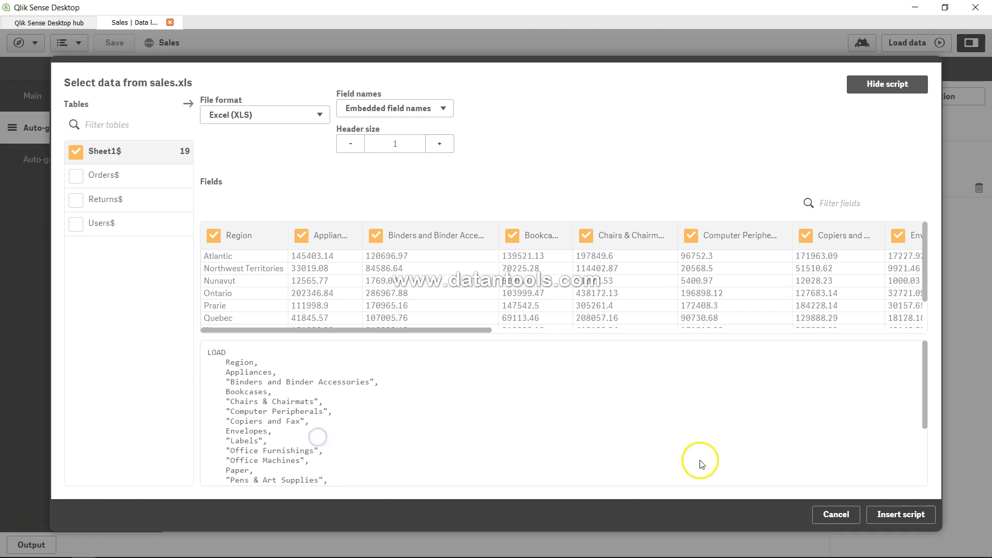
click(900, 515)
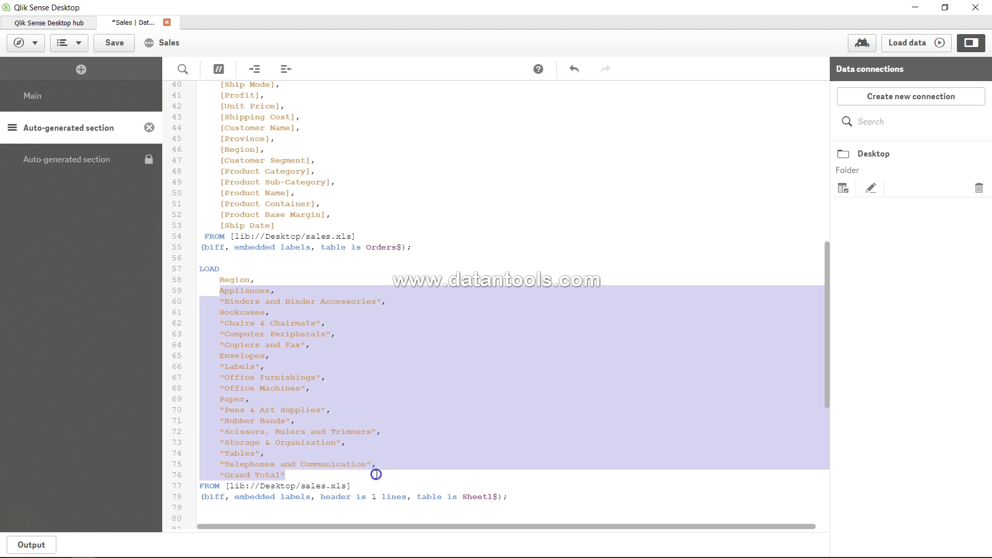
Step: Prefix the Sheet1$ LOAD with CrossTable(Product_Sbub_Category,Sales)
click(259, 266)
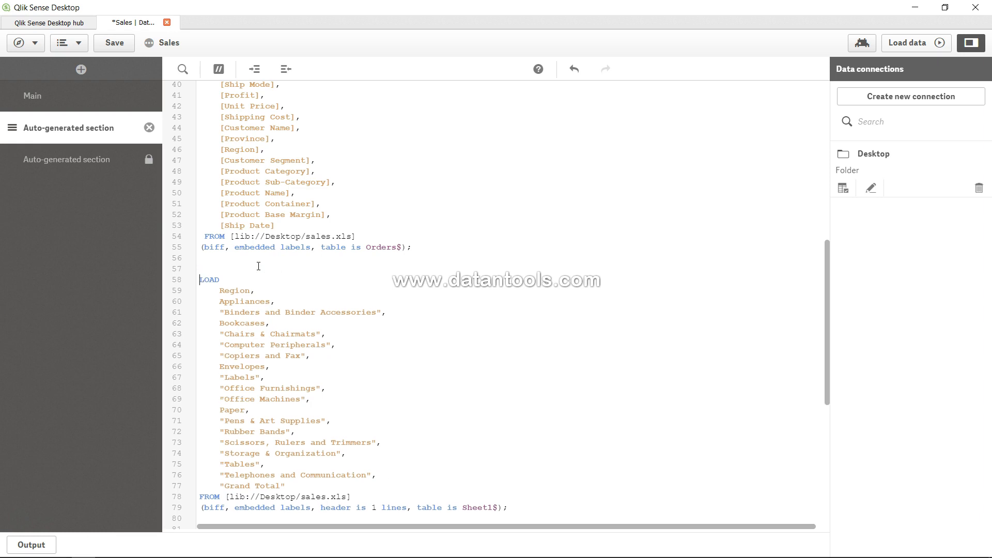
text(Cors)
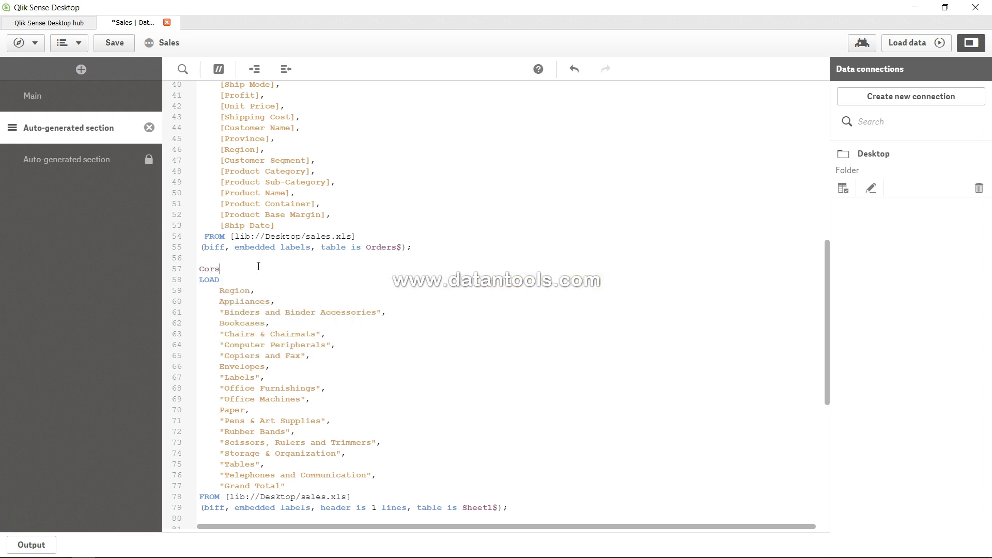
text(sTable)
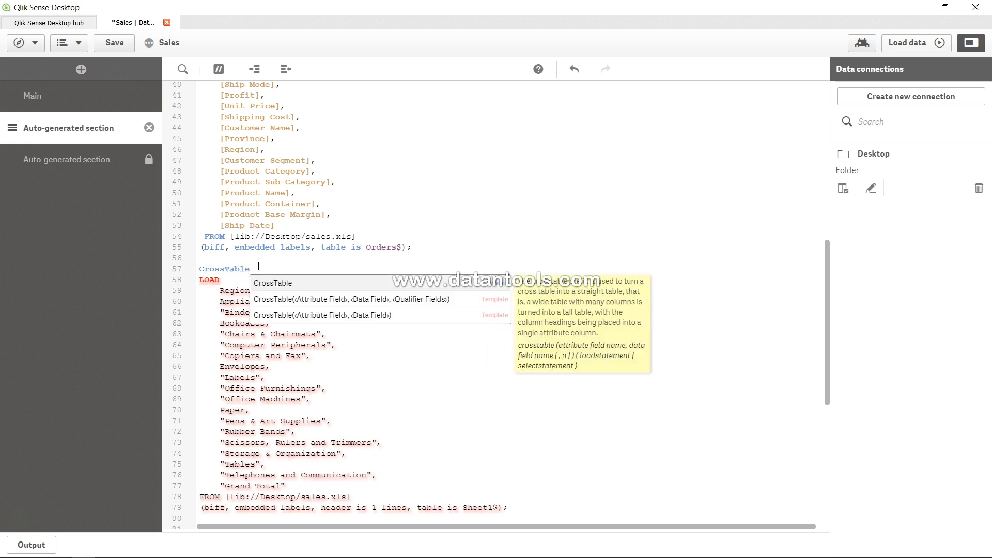
text(()
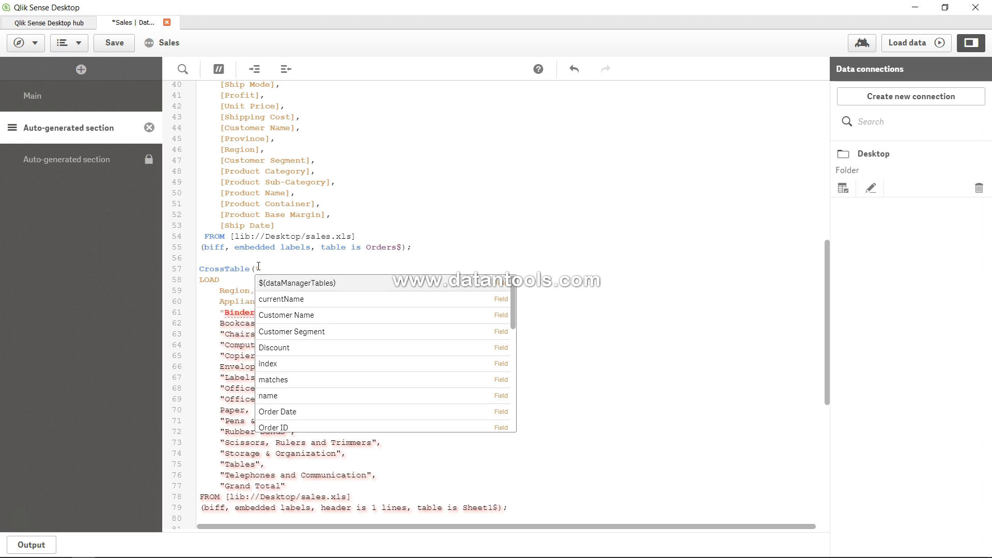
text(Product)
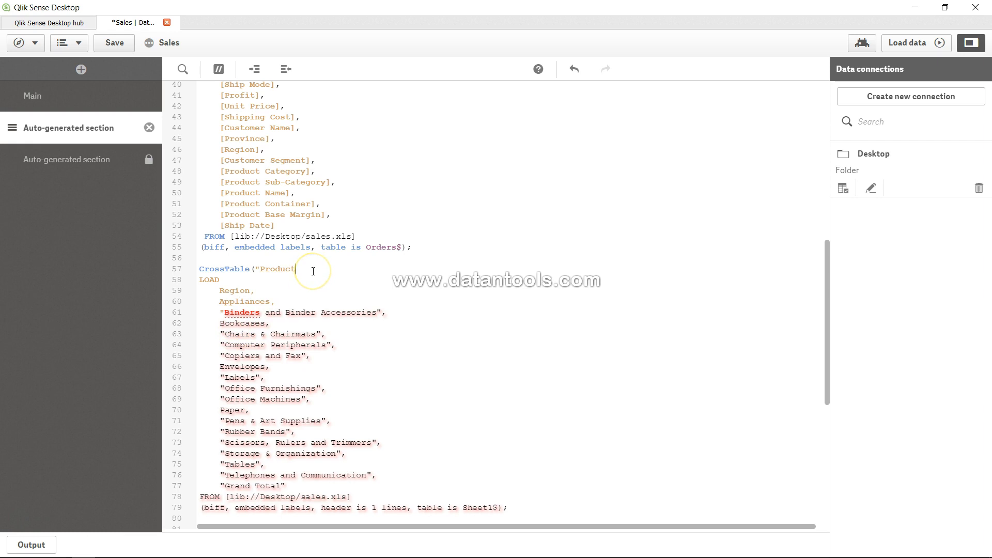
key(BackSpace)
text(_Sub_Category)
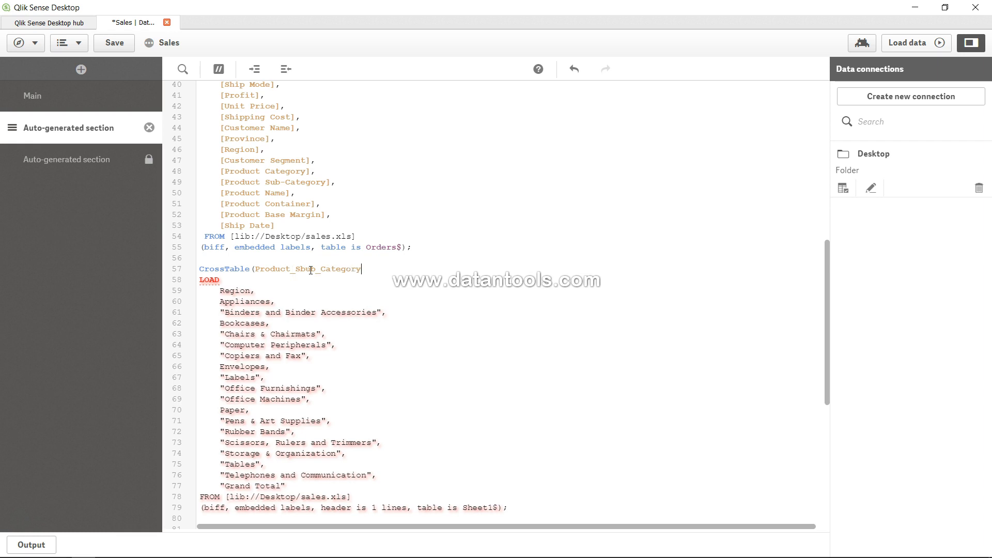
text(,Sales))
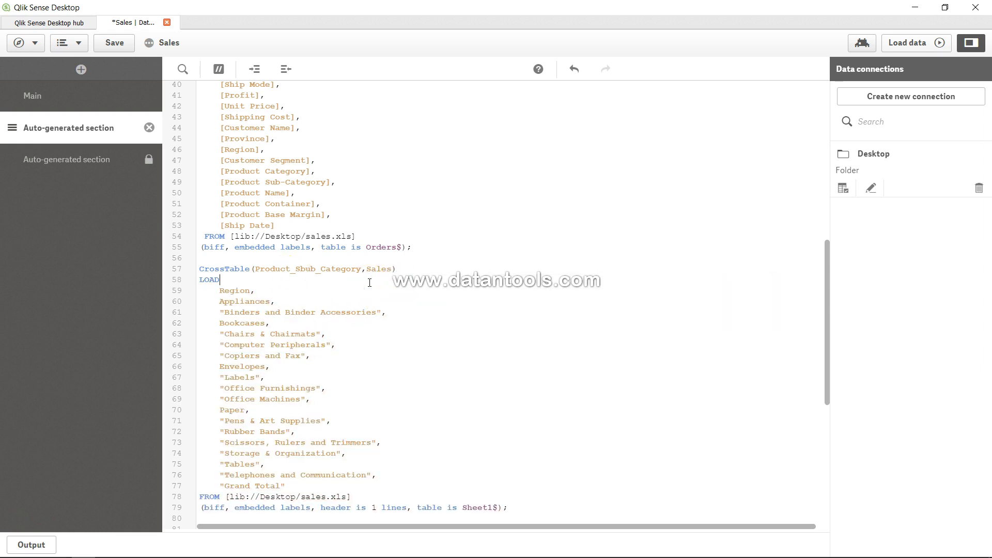
mouse_move(115, 42)
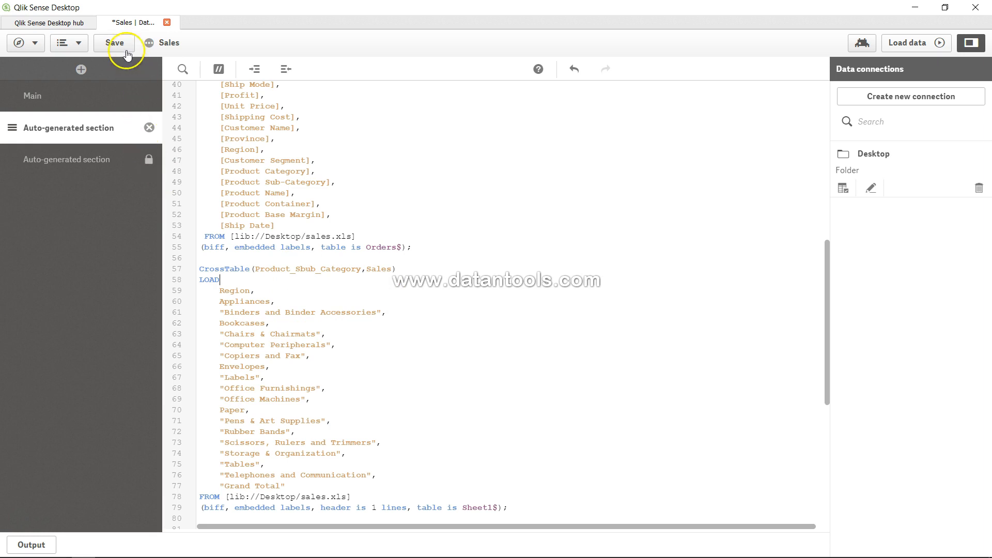
Step: Save the script and run the load, which fails with a Duplicate Derived Field error
click(115, 43)
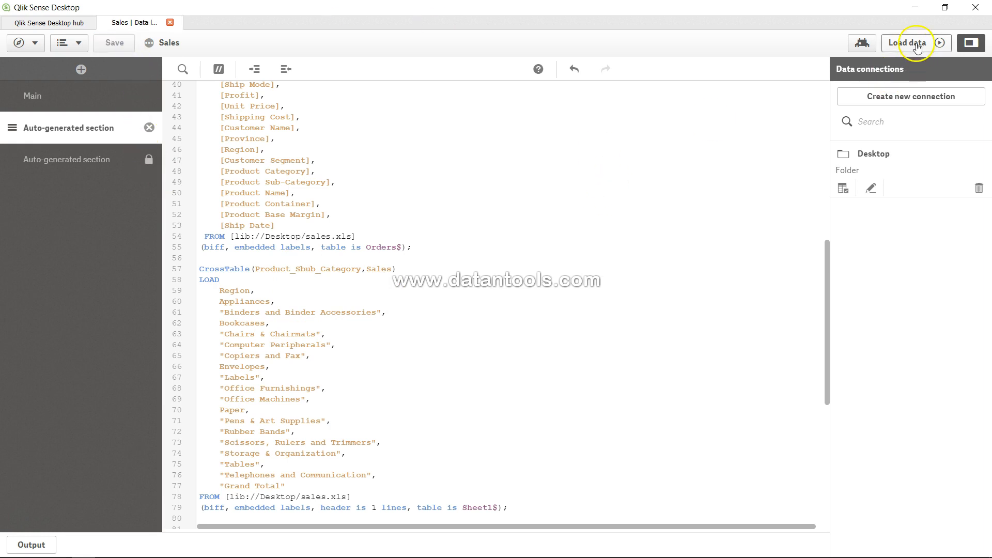
click(910, 42)
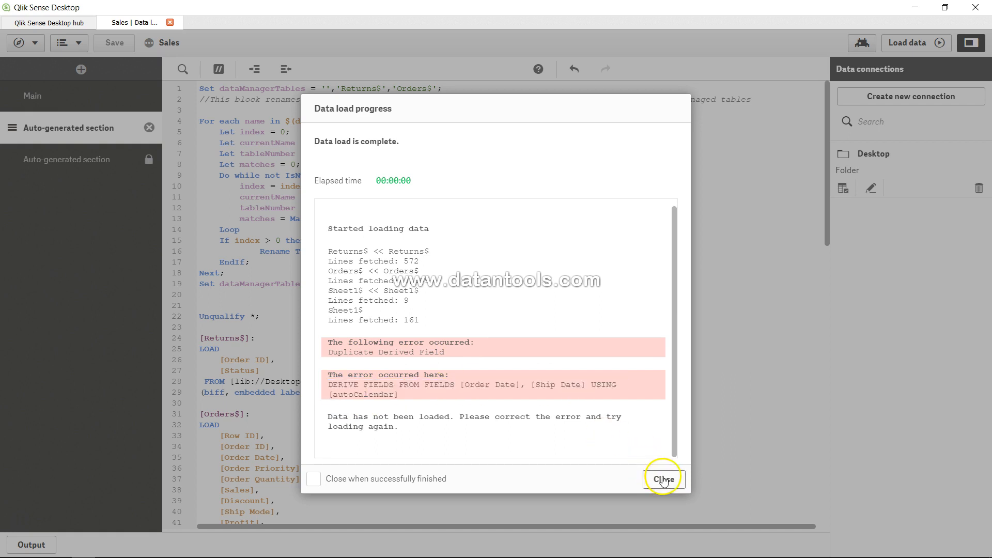
Step: Dismiss the failed-load report, then unlock and delete the auto-generated calendar section
click(663, 479)
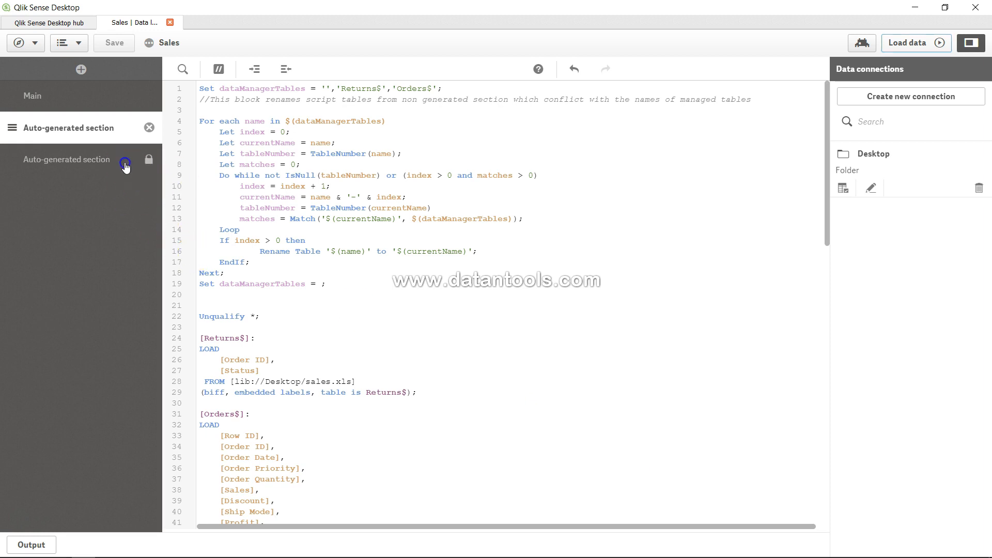
click(67, 158)
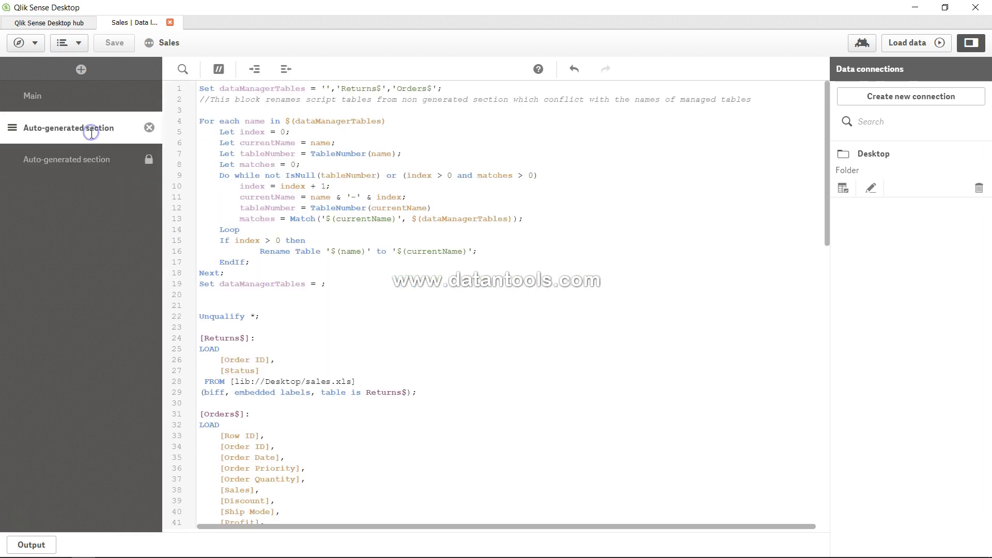
mouse_move(116, 163)
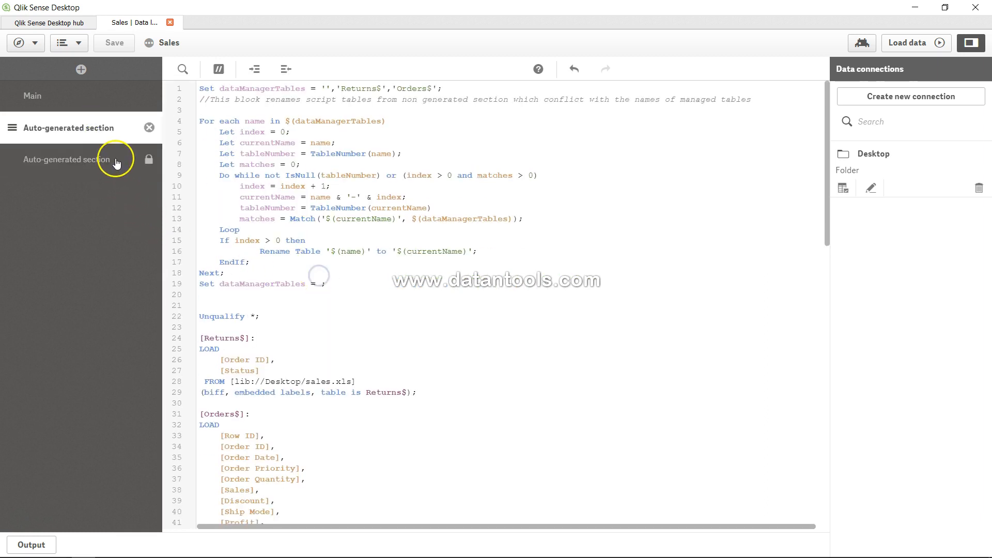
click(66, 158)
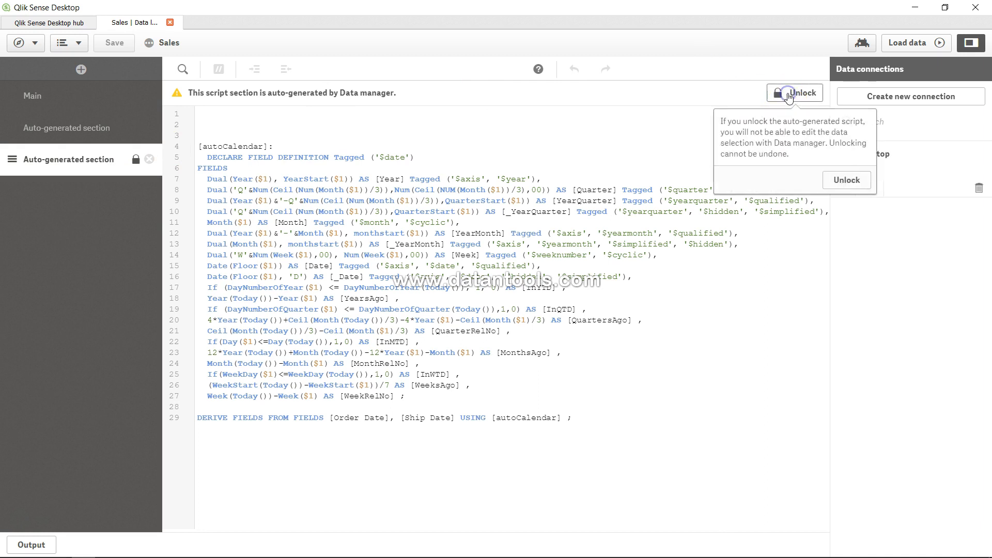
click(846, 180)
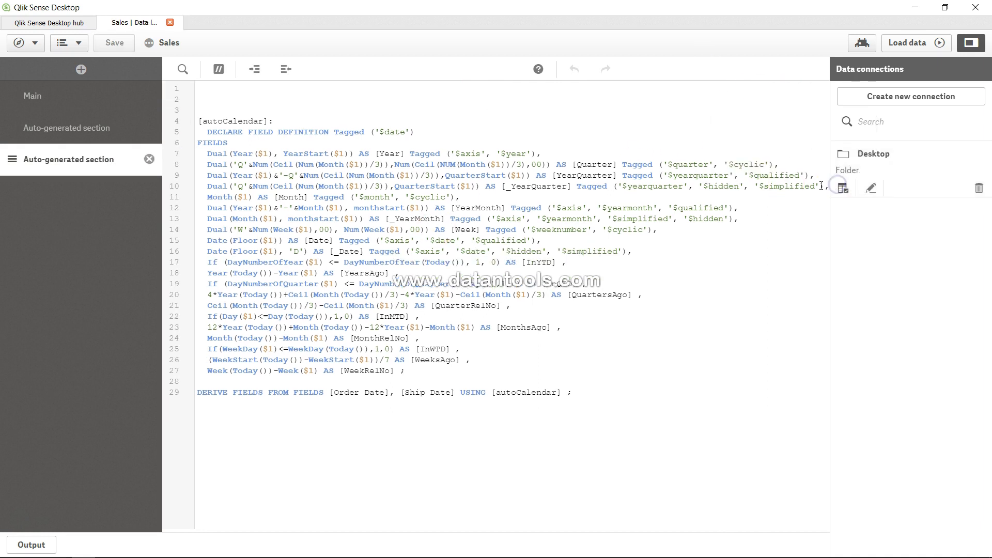
click(149, 159)
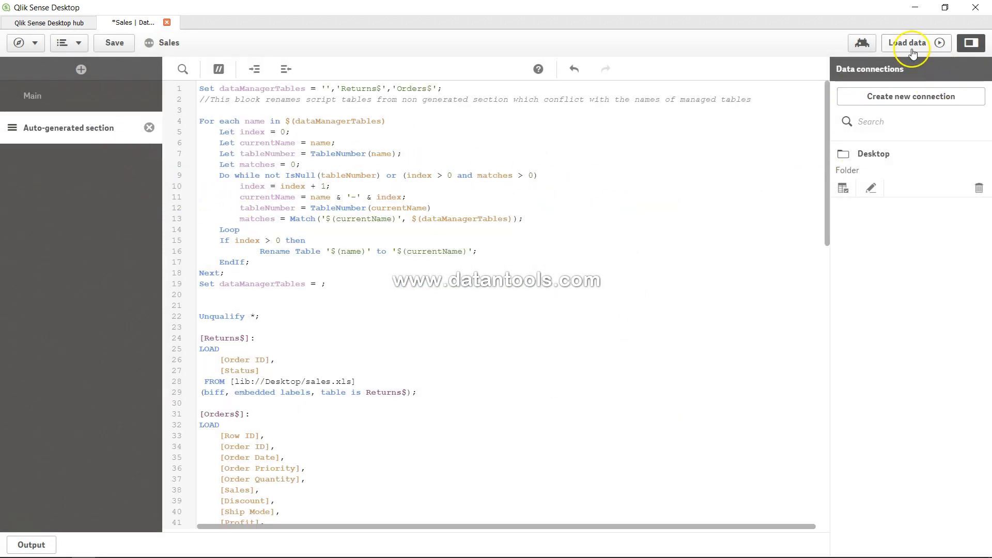
Step: Reload the data twice, reviewing the synthetic key warning in the load progress report
click(909, 43)
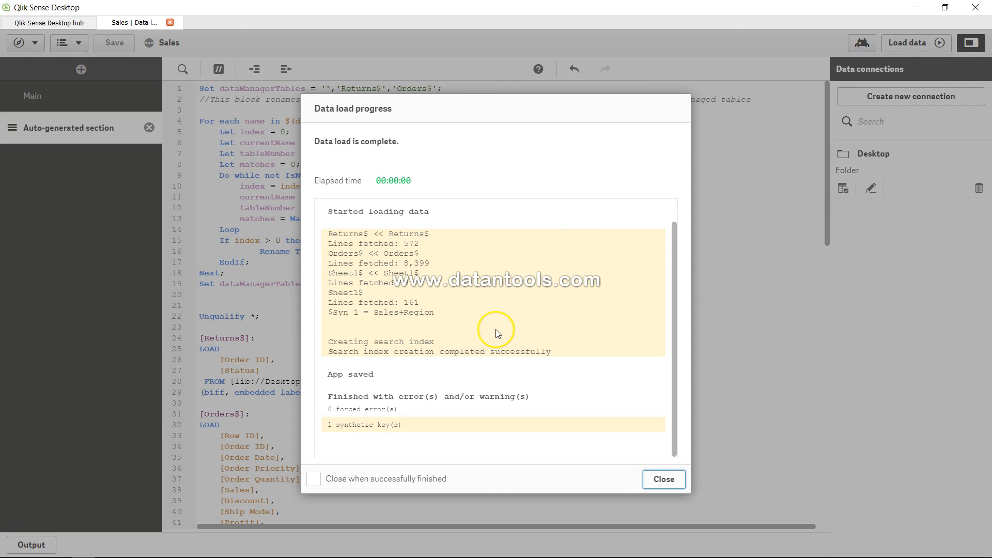
mouse_move(378, 377)
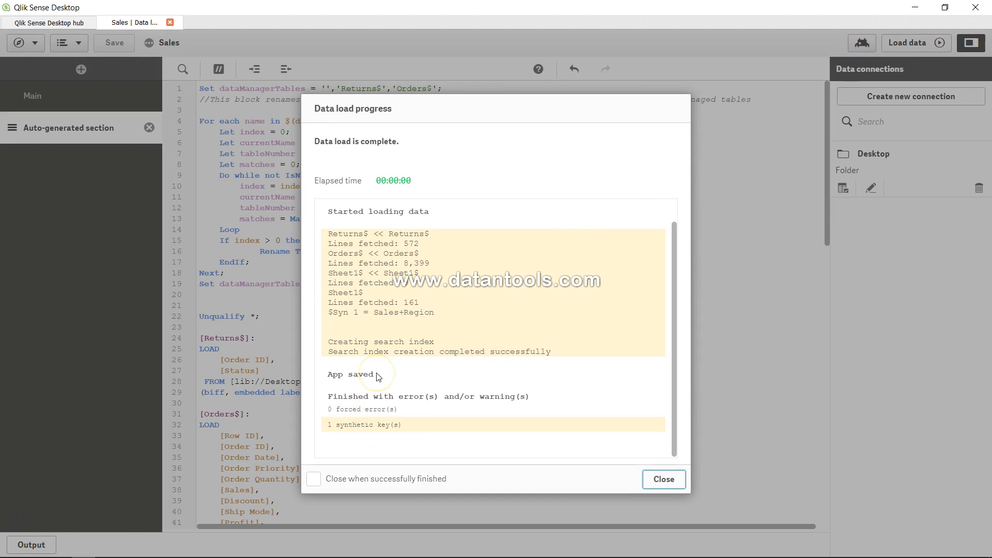
double_click(342, 425)
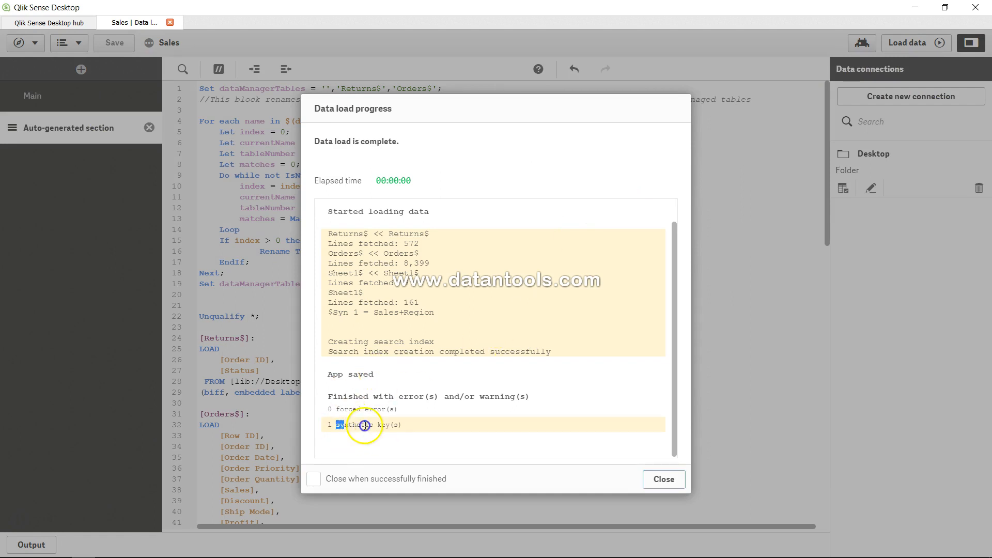
double_click(369, 424)
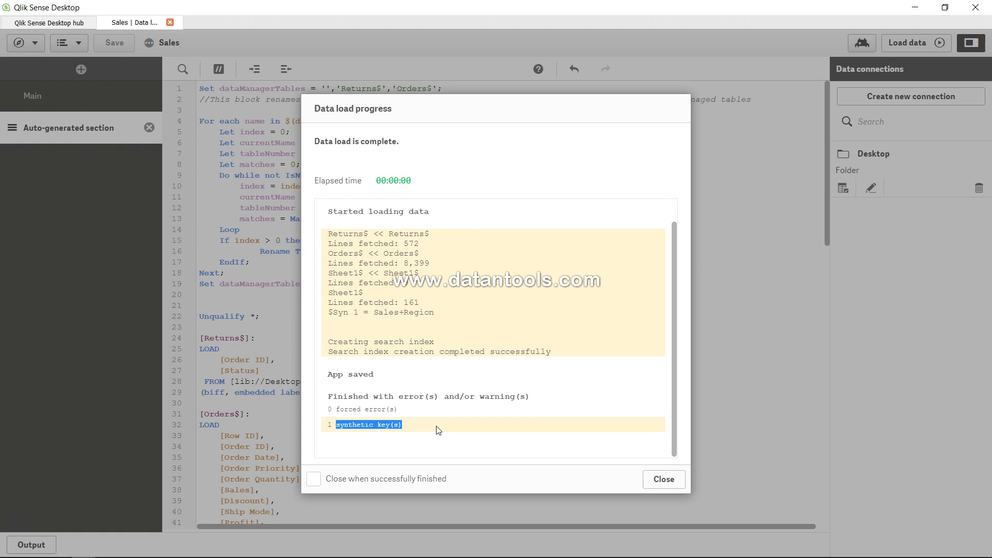
click(663, 479)
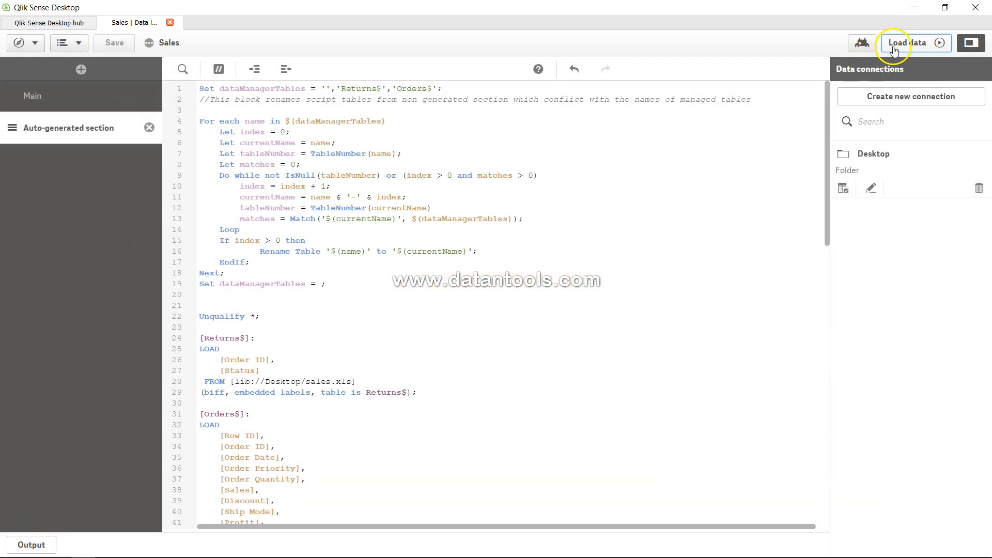
click(909, 42)
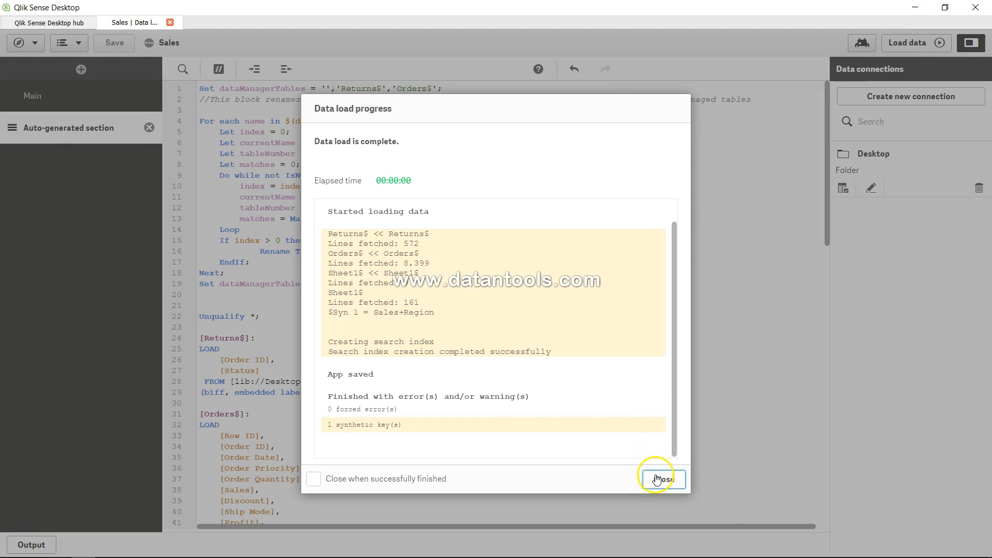
click(663, 479)
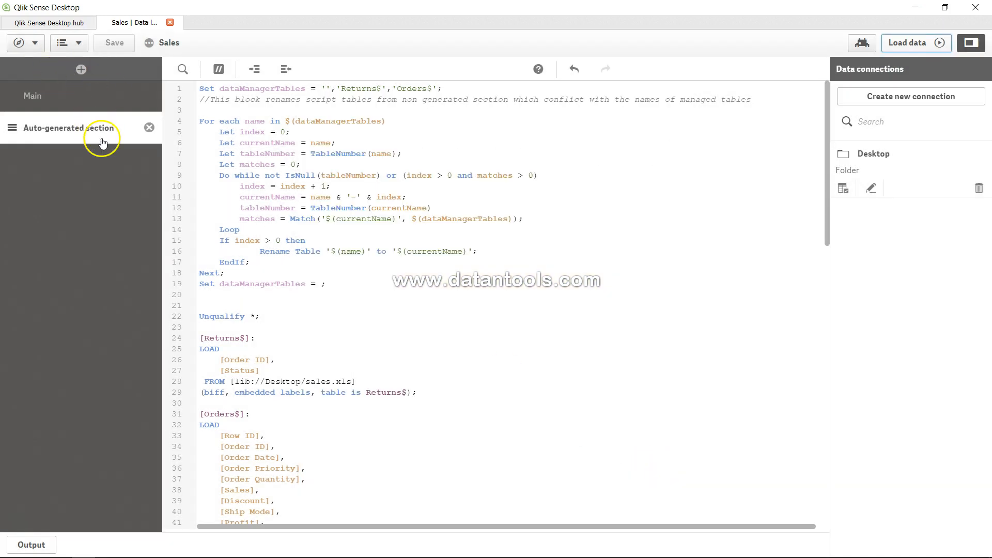
Step: Open the data model viewer showing Sheet1$ linked to Orders$ via $Syn 1, plus Returns$
click(26, 42)
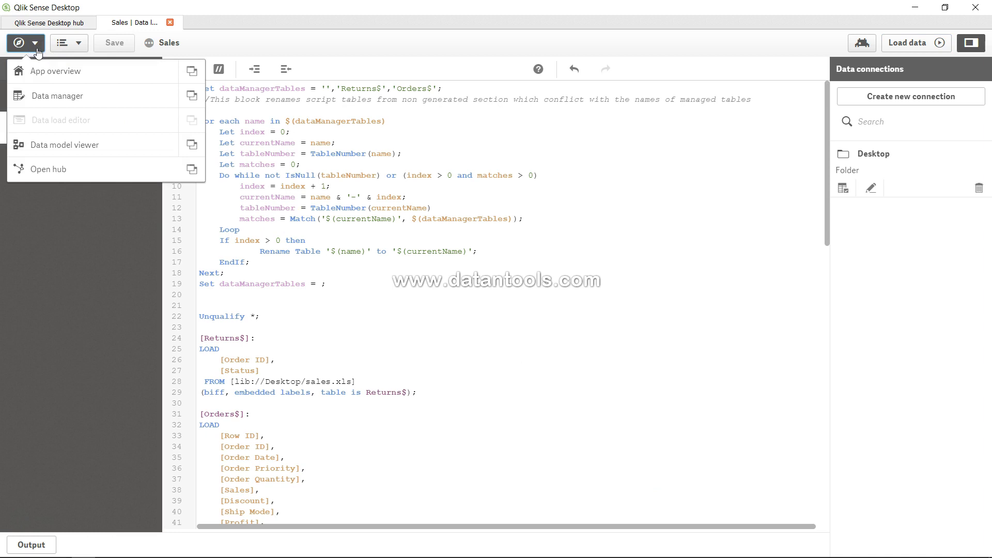
mouse_move(74, 145)
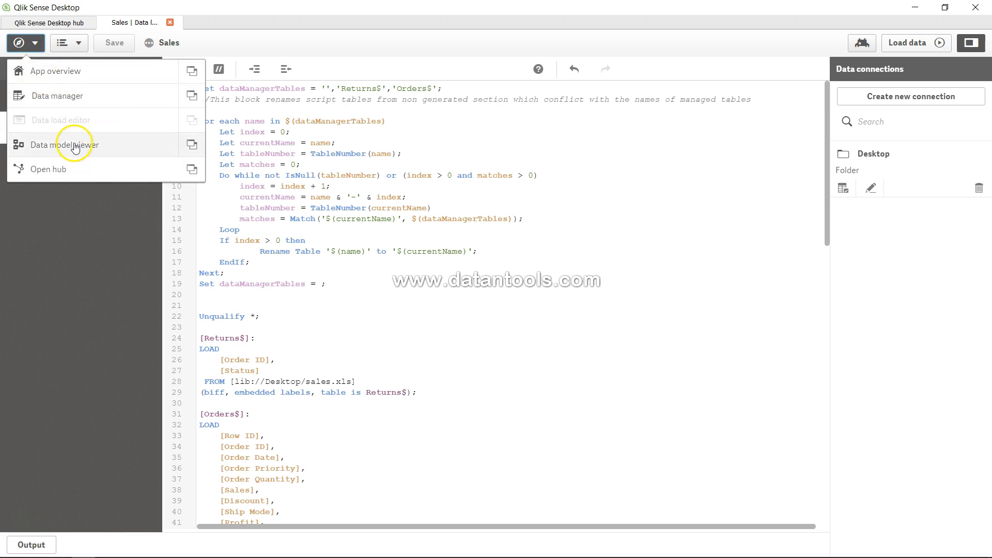
click(64, 145)
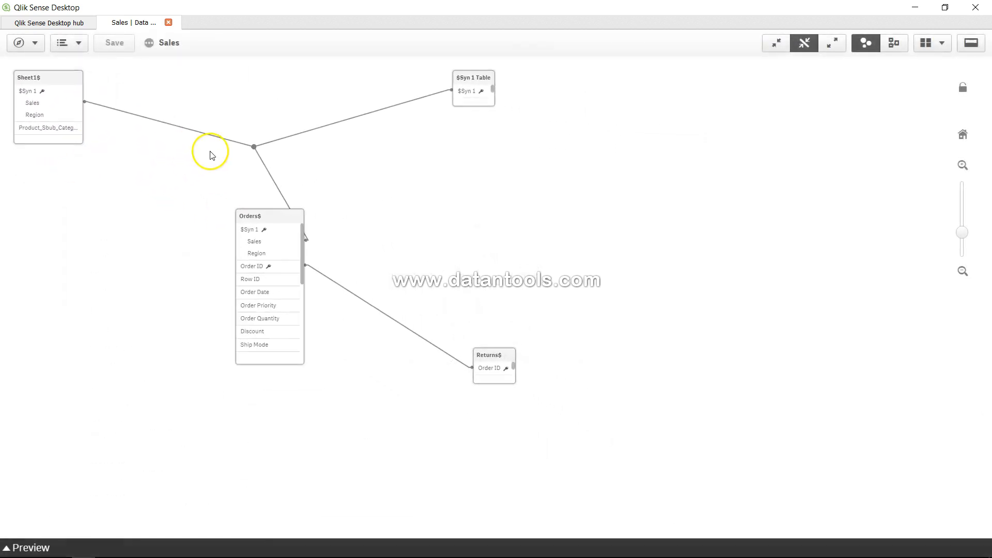
mouse_move(30, 119)
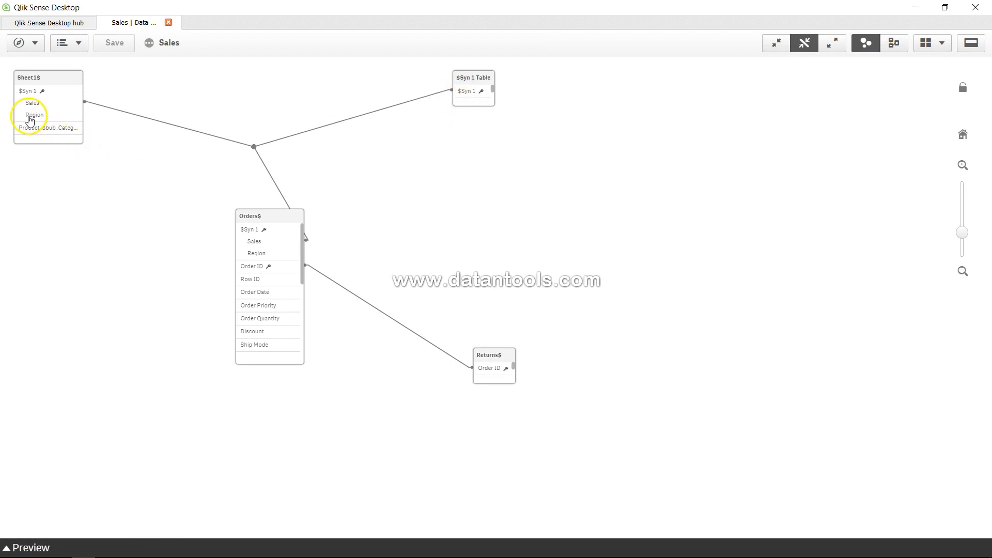
mouse_move(51, 135)
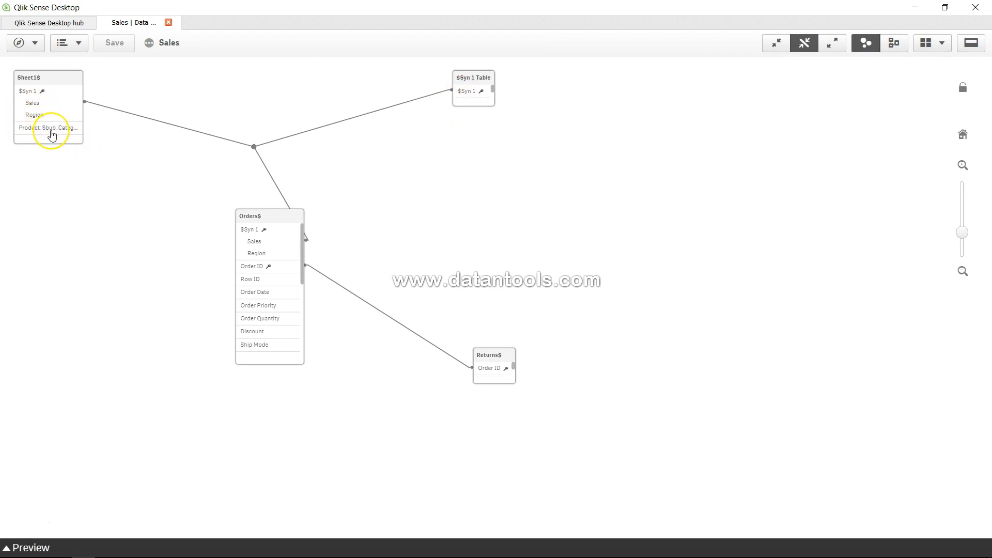
mouse_move(52, 134)
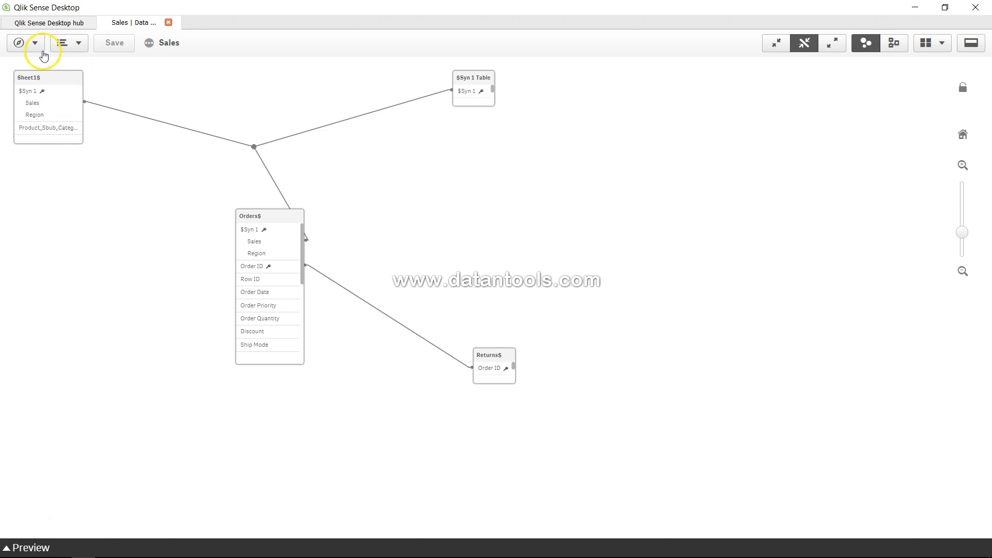
Step: Put the Tutorial sheet into edit mode and filter the fields list to Sheet1$
click(169, 22)
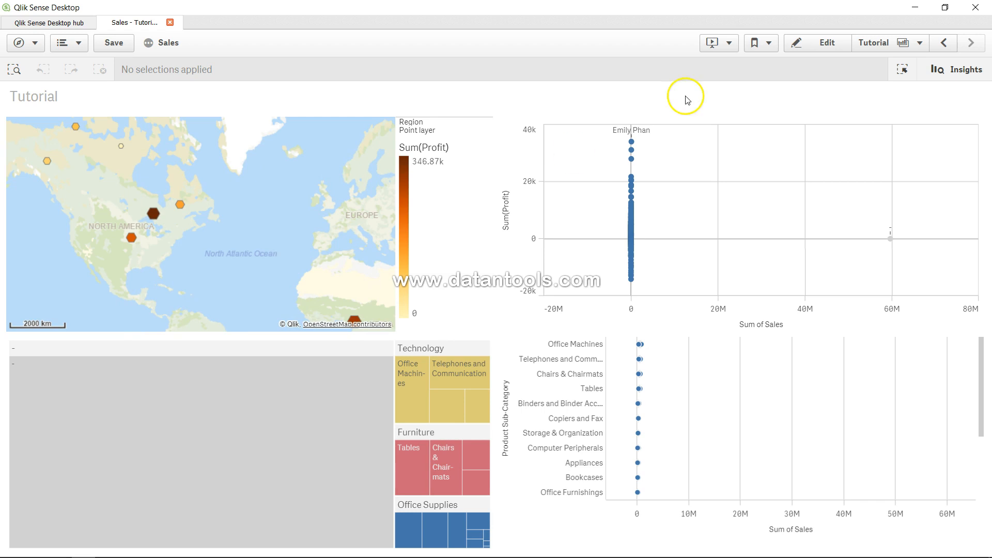
click(816, 42)
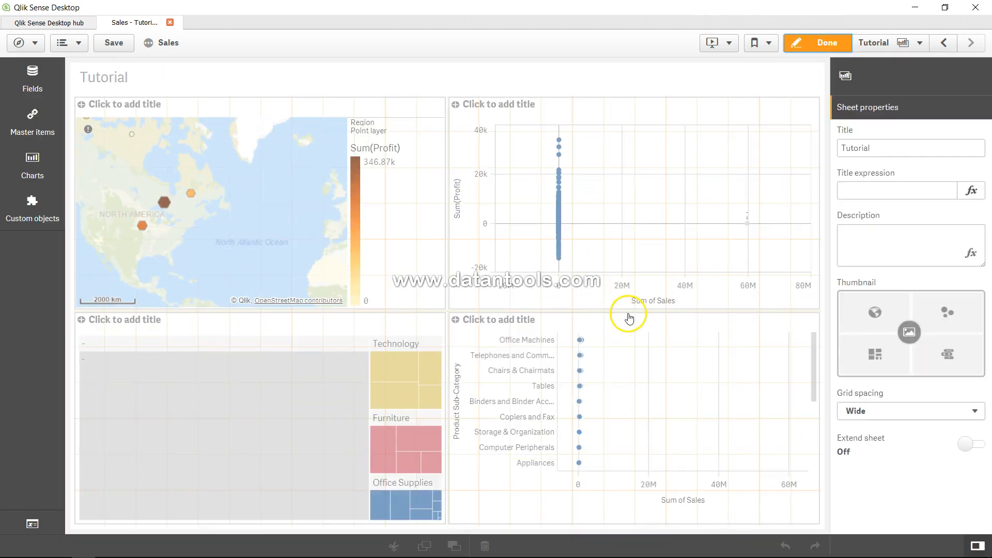
mouse_move(32, 117)
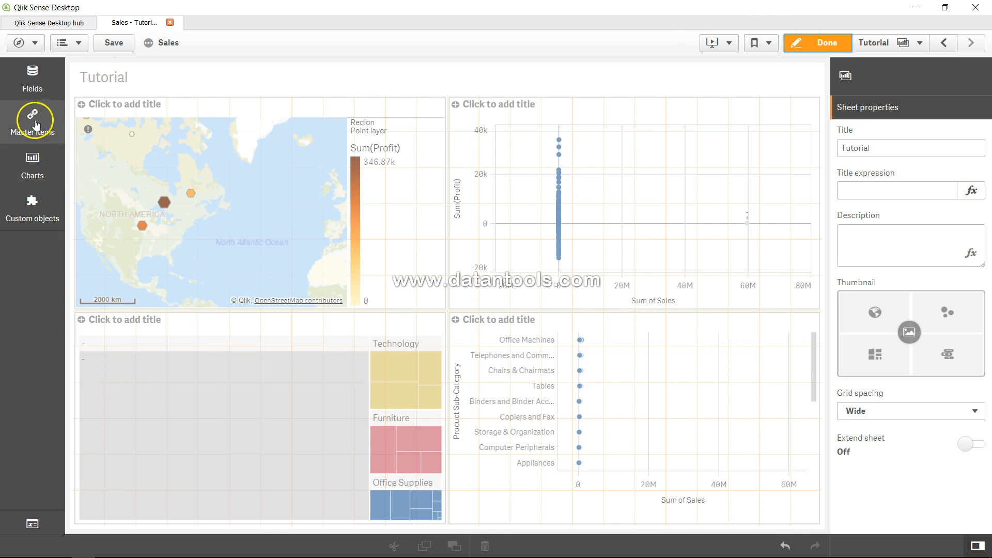
click(32, 76)
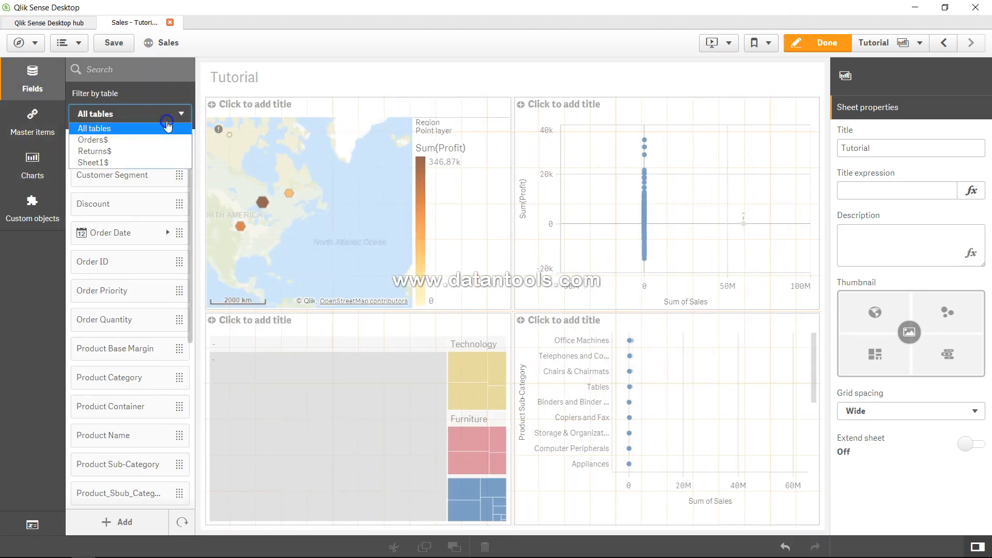
click(92, 162)
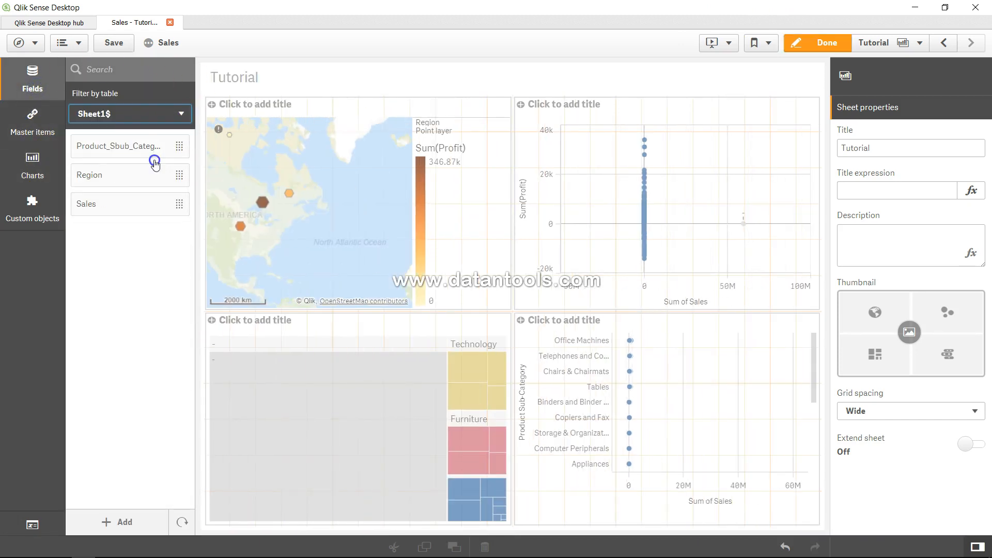
mouse_move(144, 252)
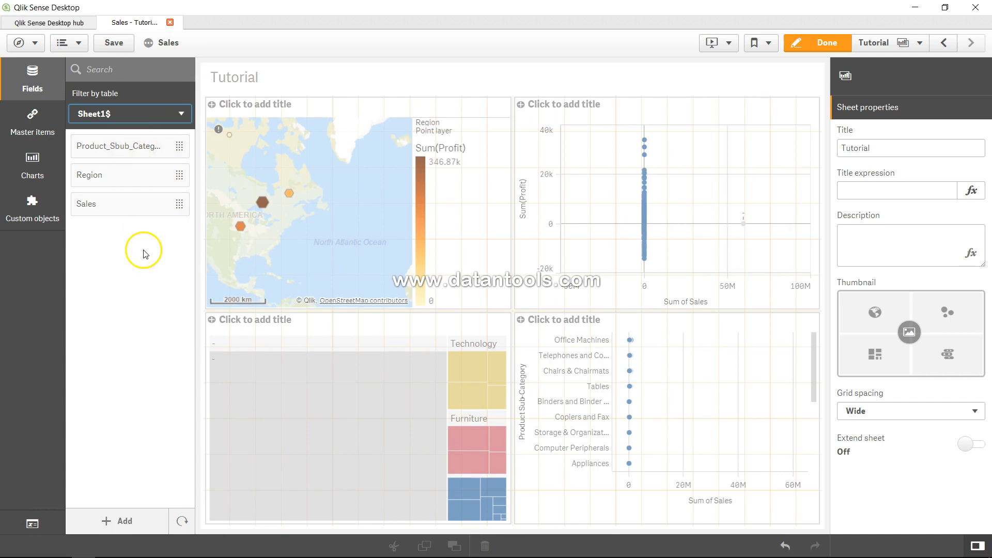
mouse_move(32, 163)
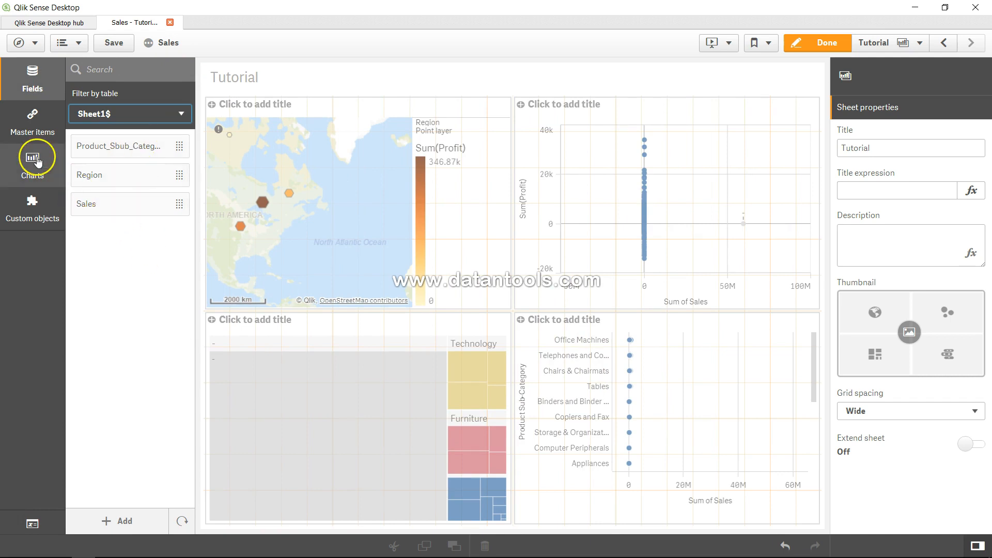
Step: Add a table chart to the sheet with Product_Sbub_Category as its first column
click(32, 157)
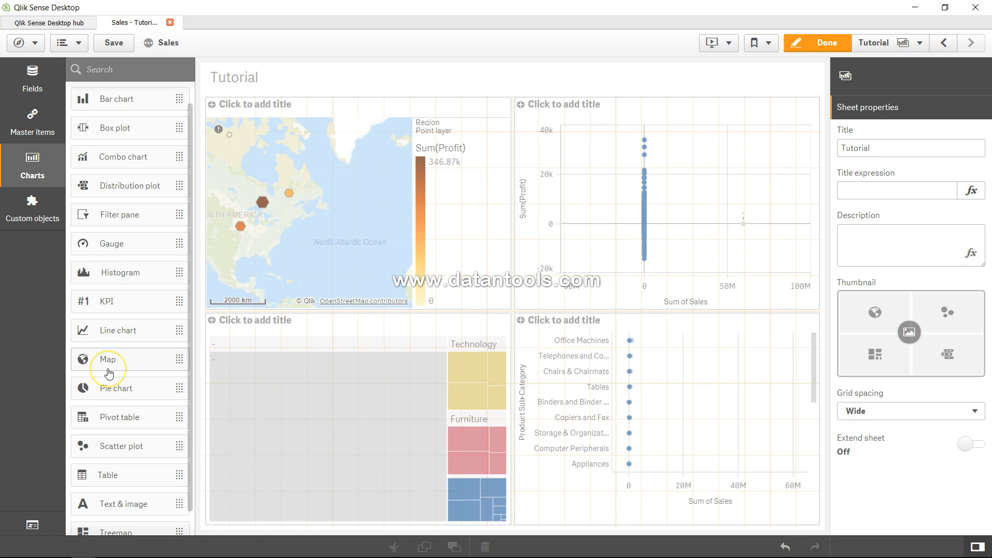
scroll(down, 3)
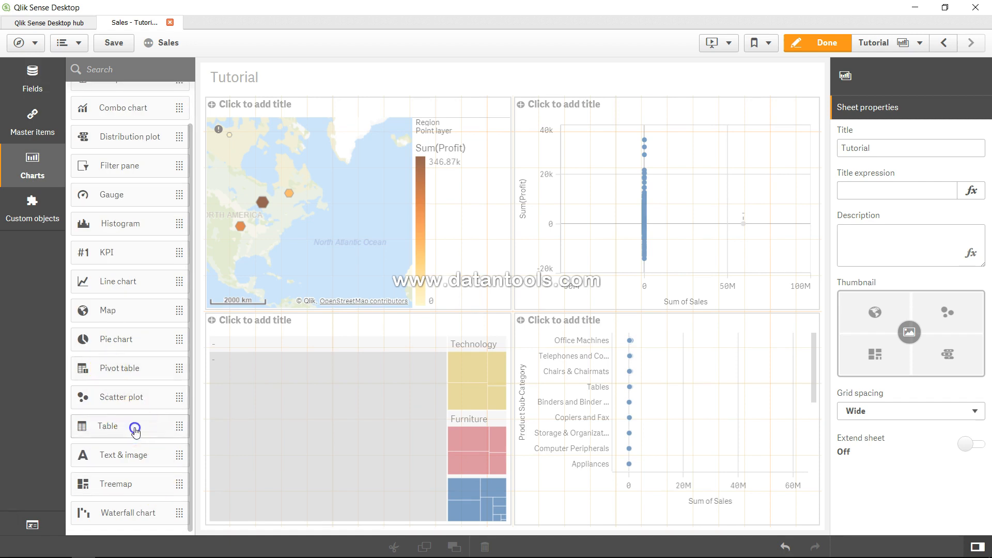
mouse_move(795, 419)
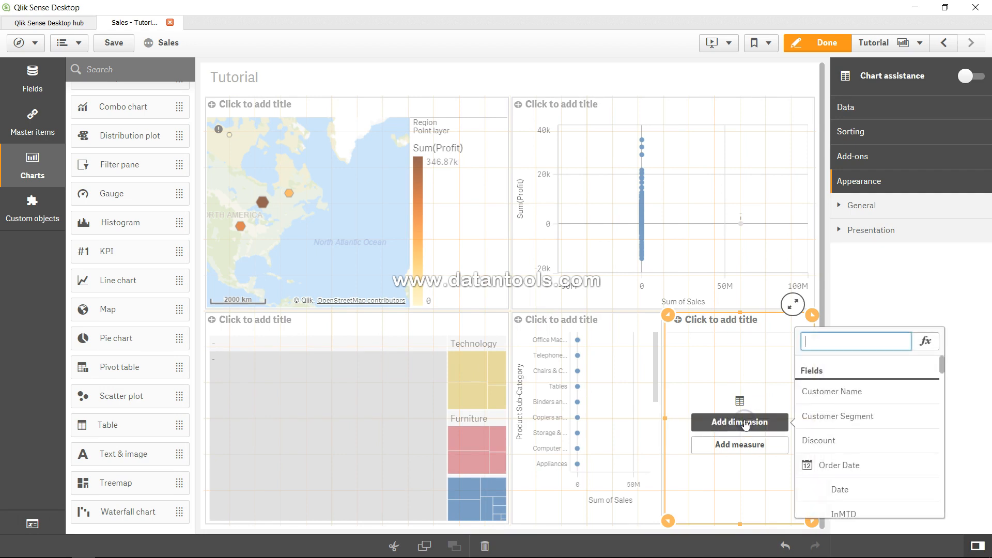
text(shee)
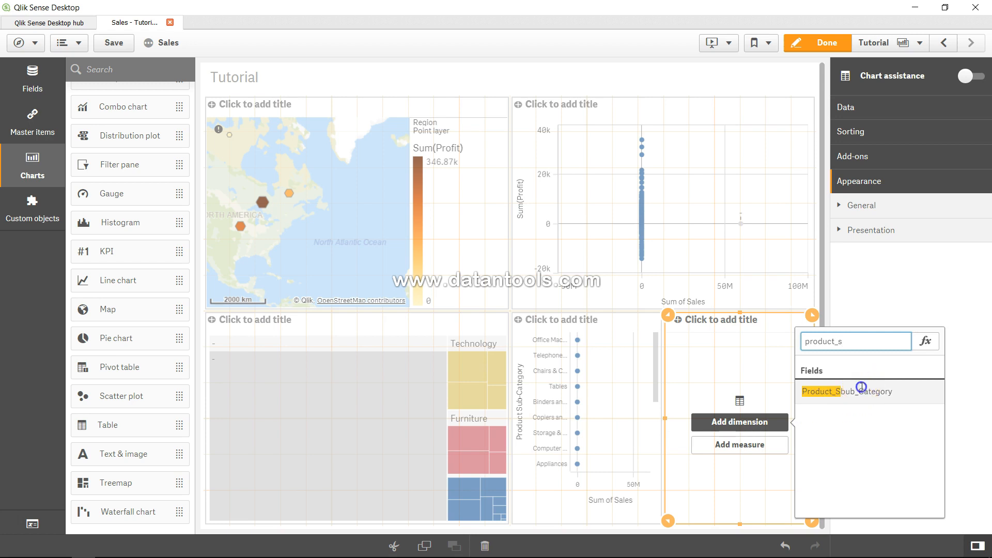
click(847, 391)
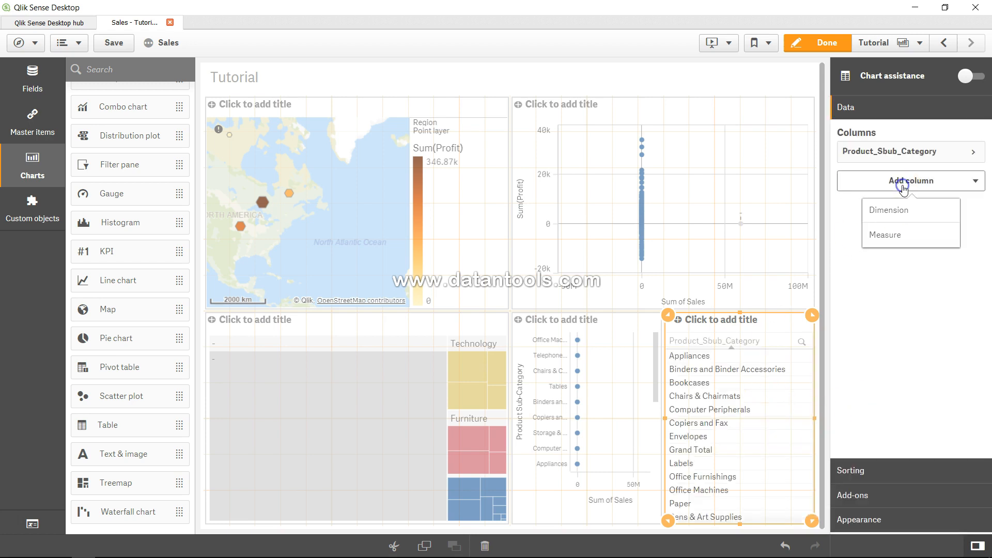
Step: Add Region and Sum of Sales as further table columns
click(888, 210)
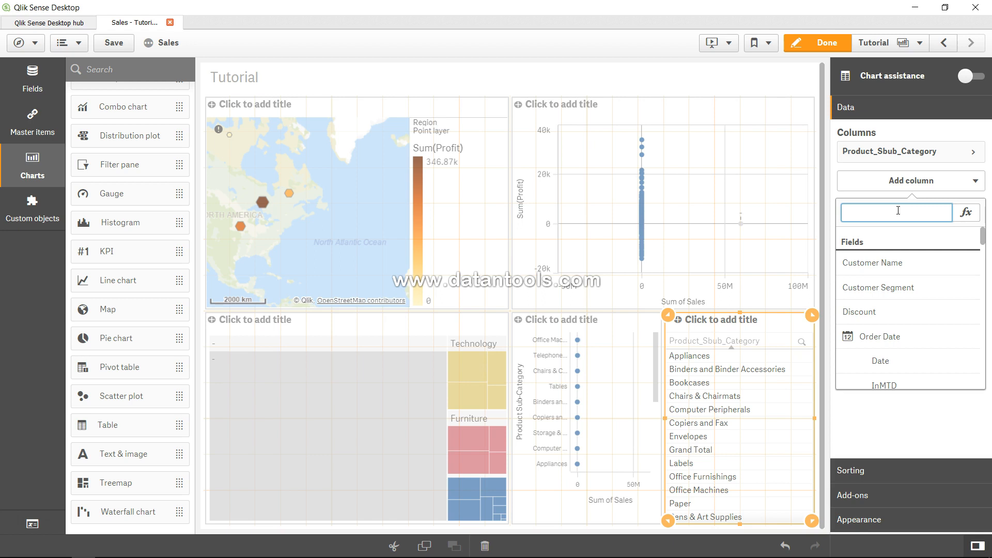
text(regio)
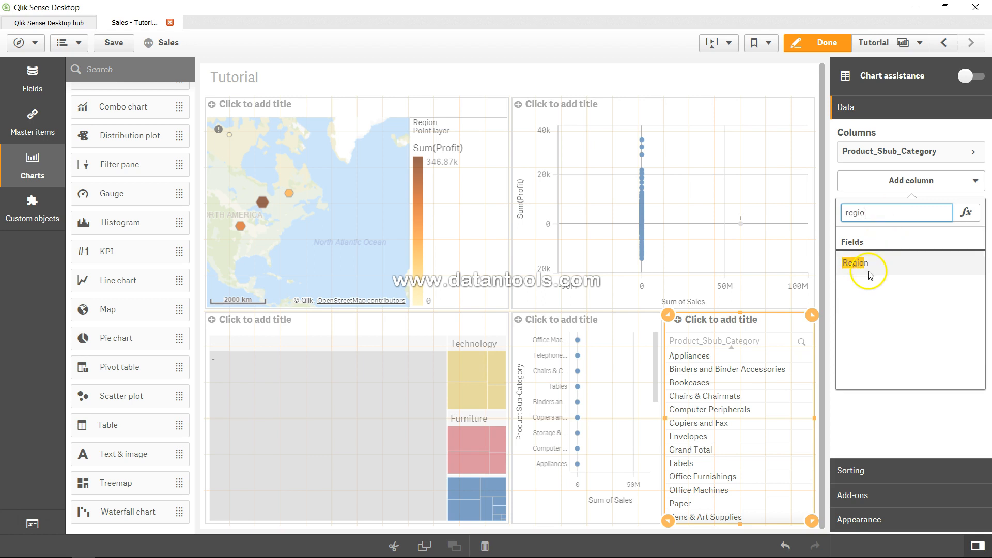
click(856, 263)
text(sa)
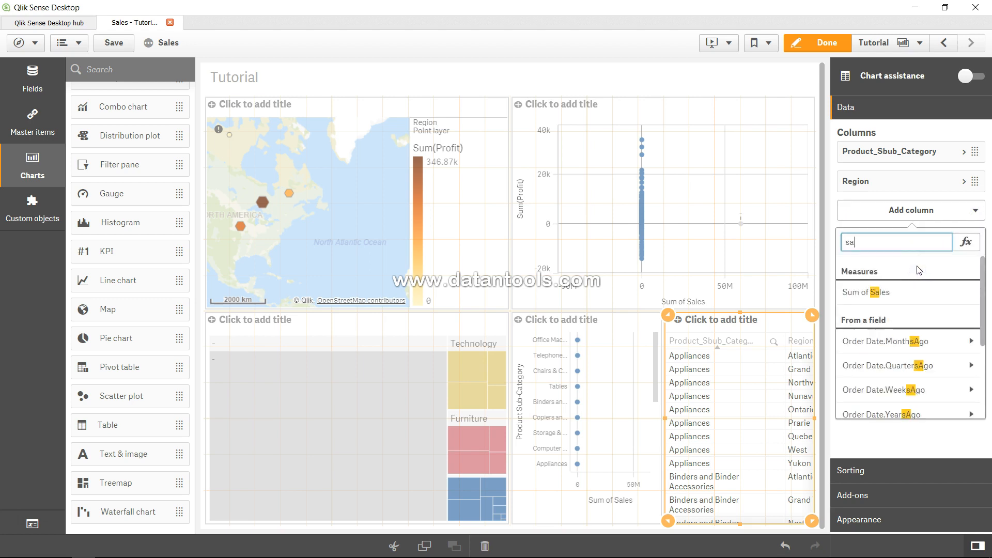
click(865, 293)
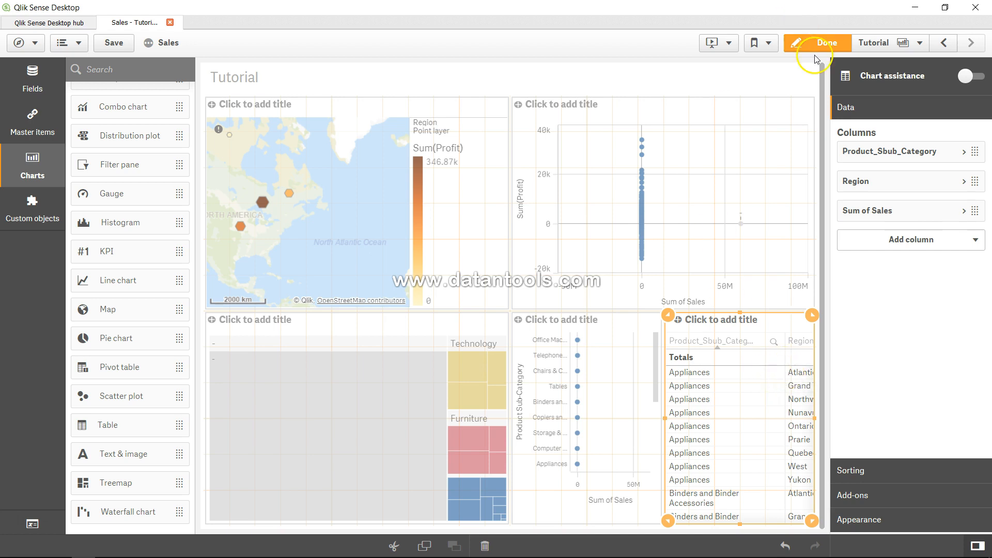
Step: Exit edit mode and scroll through the product sub-category by region sales table
click(823, 43)
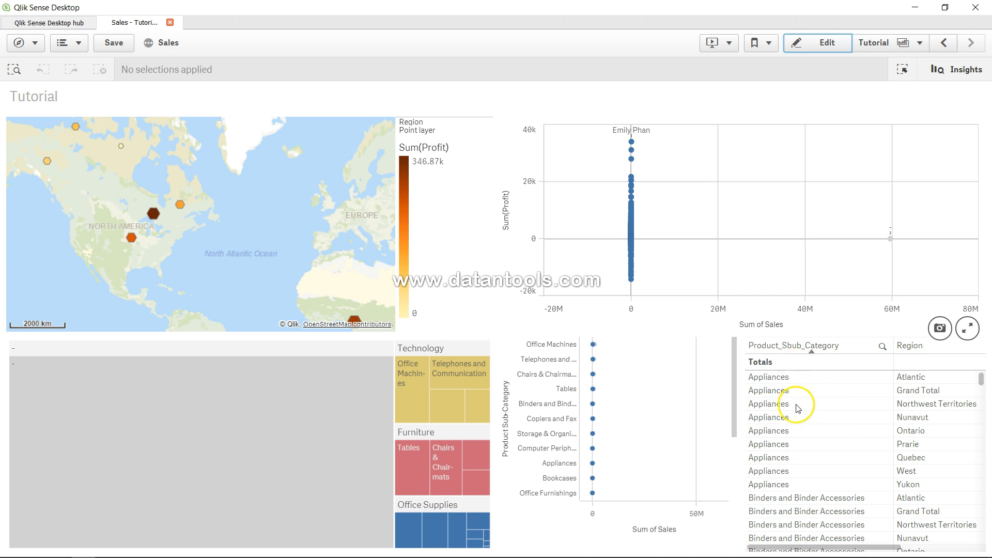
scroll(down, 3)
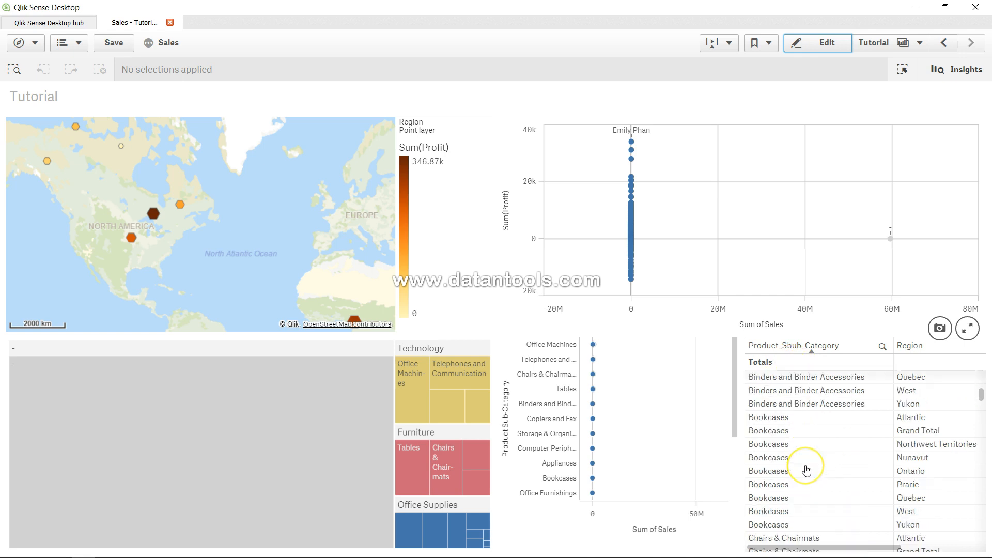
scroll(up, 3)
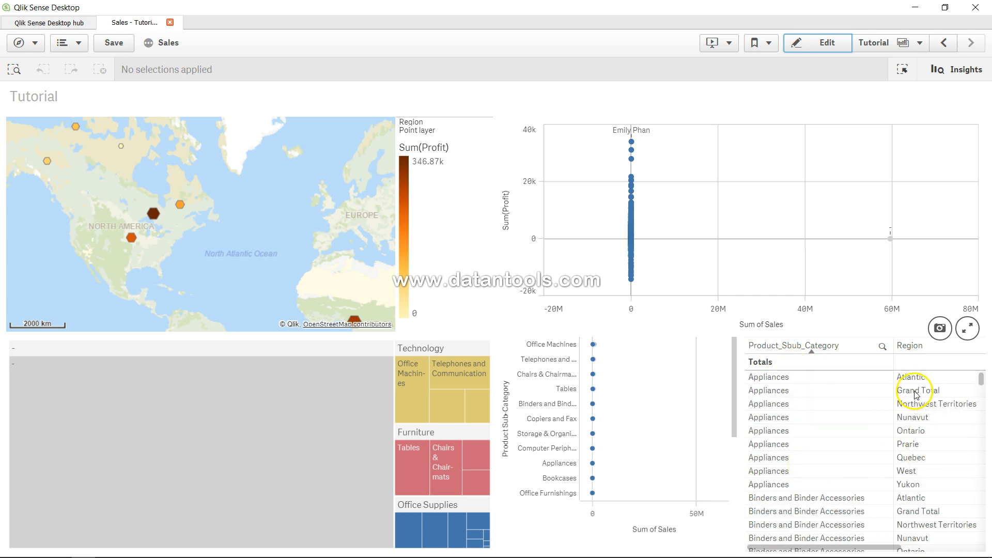
mouse_move(918, 391)
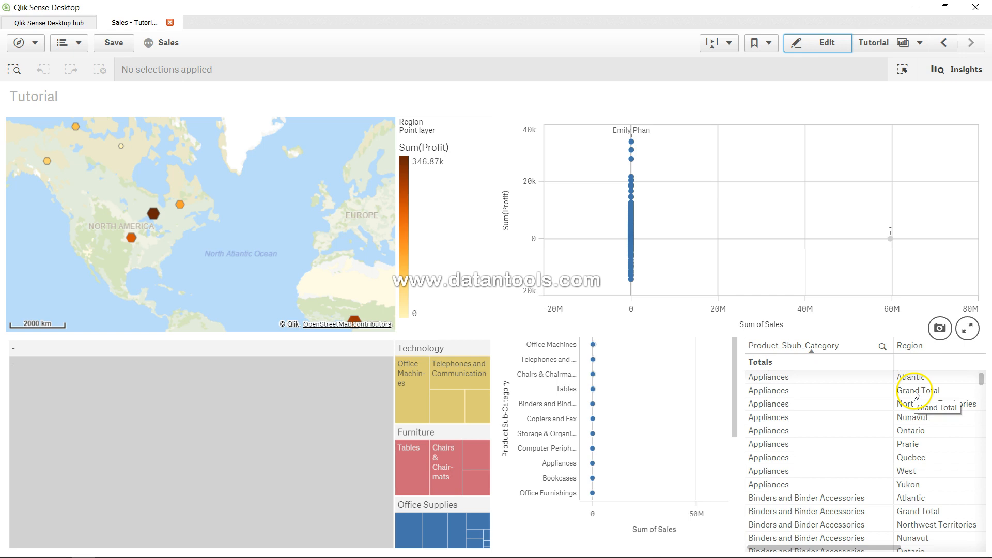